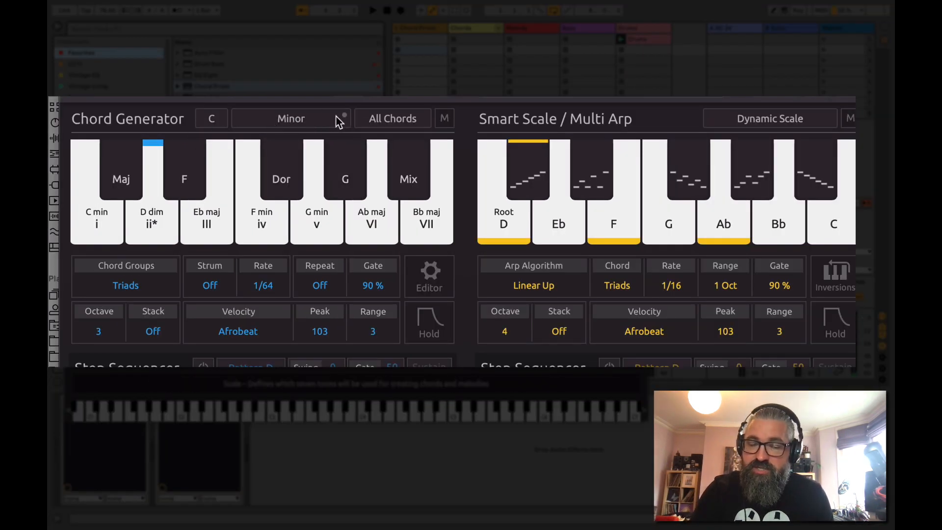
# Try the Major scale, revert to Minor, and change the key root from C to F#.
pyautogui.click(291, 118)
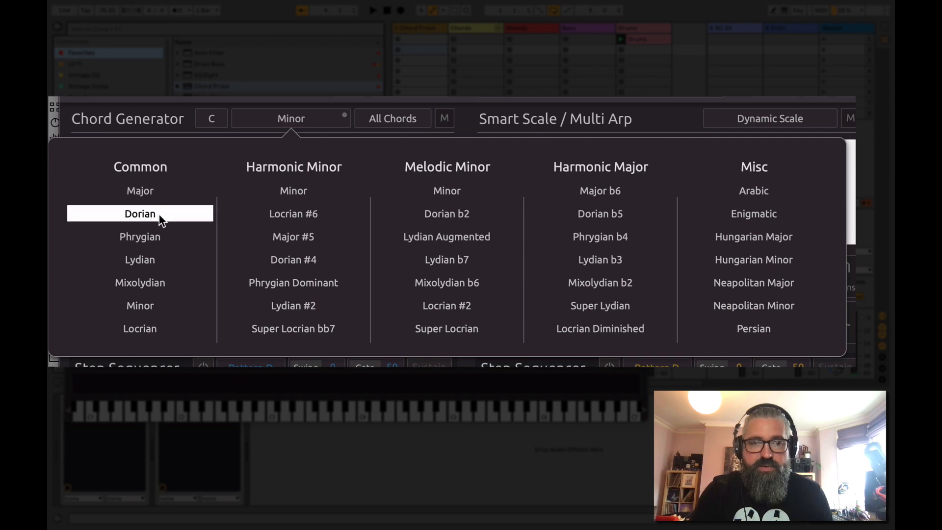
pyautogui.click(140, 213)
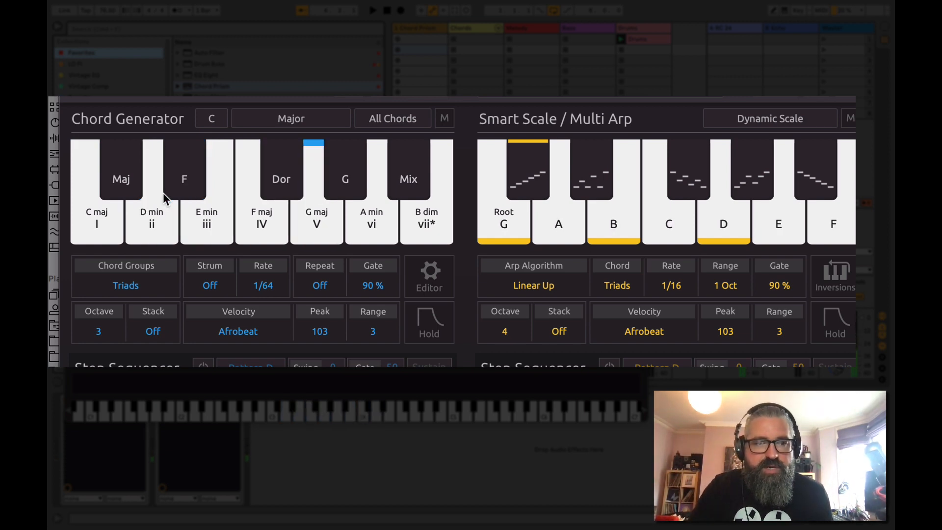
pyautogui.click(291, 119)
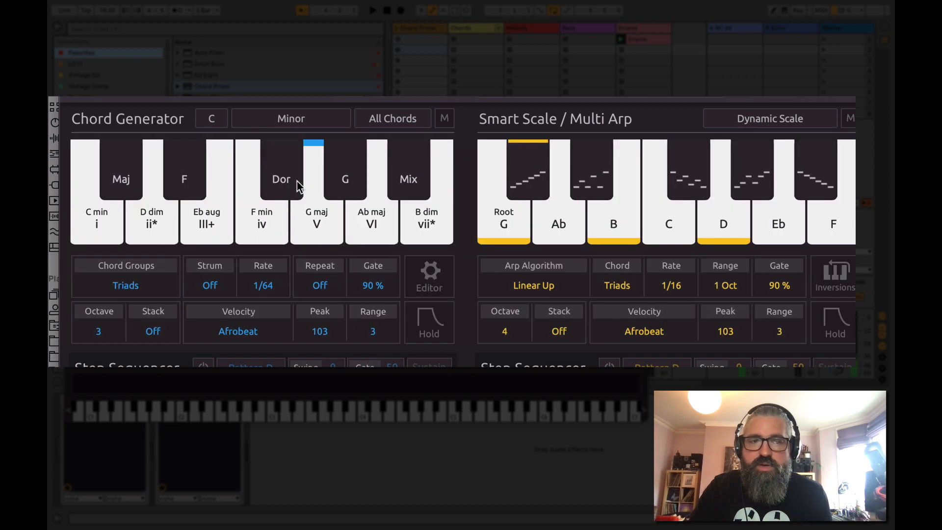
pyautogui.click(211, 118)
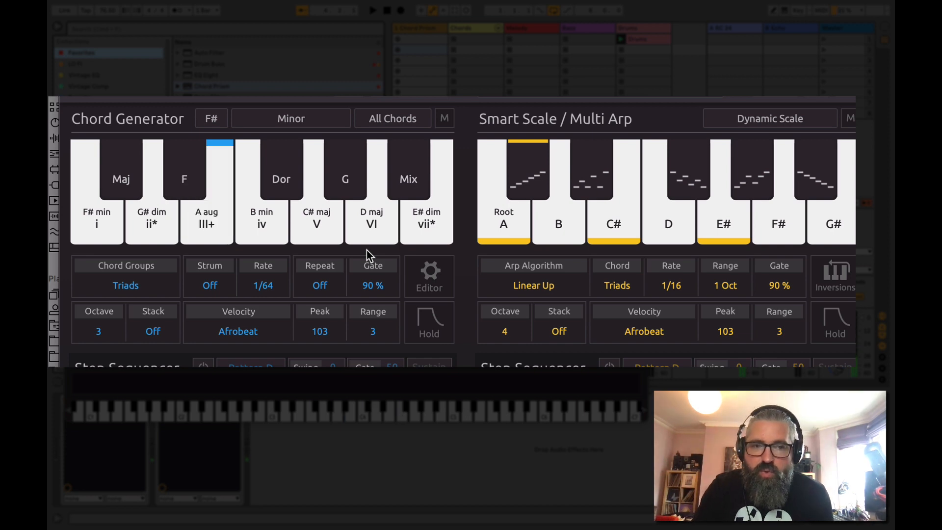
# Choose the Misc > Arabic scale and play the G maj and A# min chords.
pyautogui.click(290, 119)
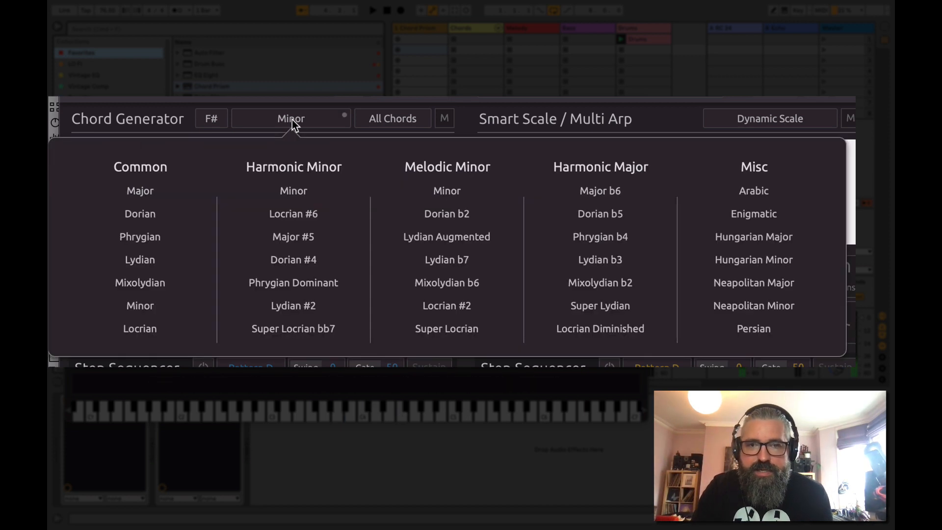
pyautogui.moveTo(674, 168)
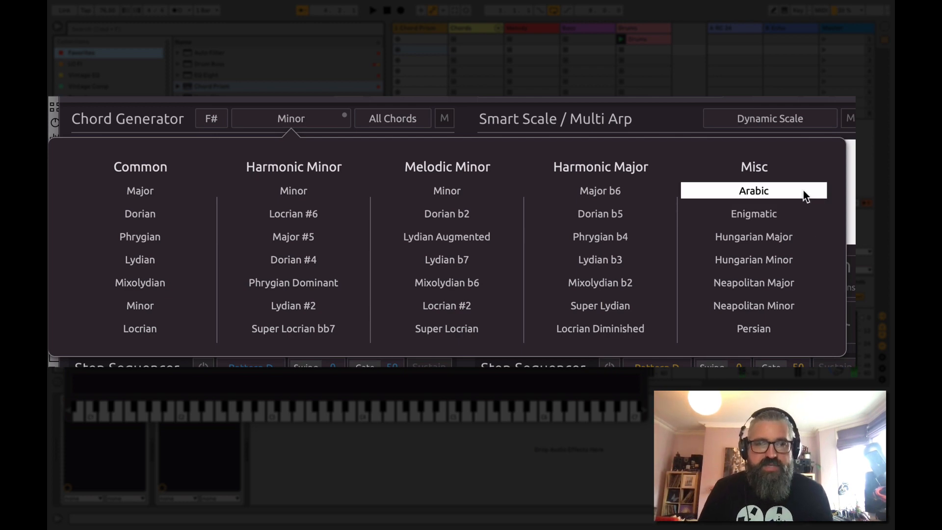
pyautogui.click(752, 190)
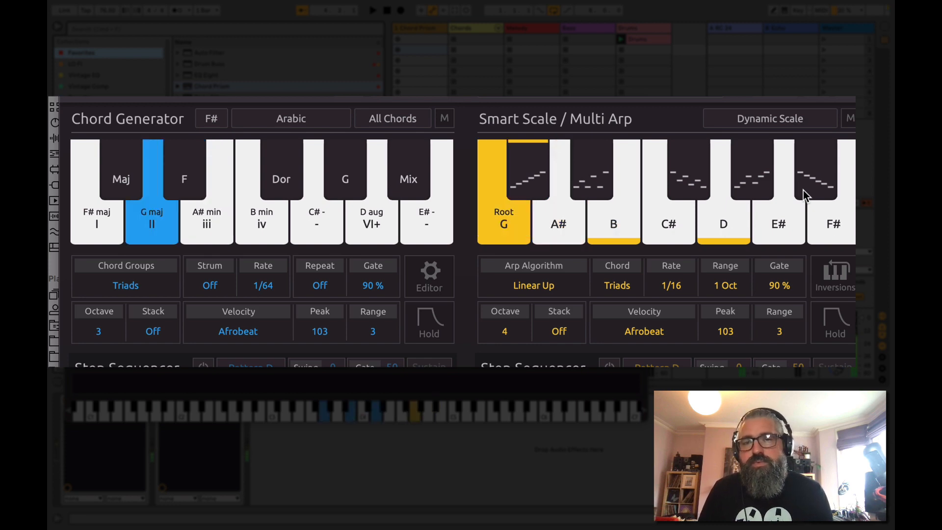
pyautogui.click(206, 223)
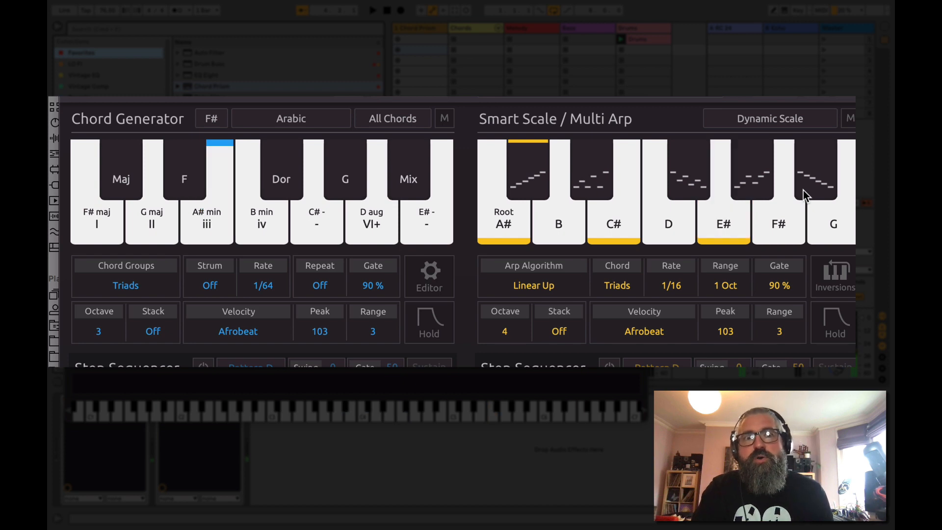
pyautogui.click(290, 118)
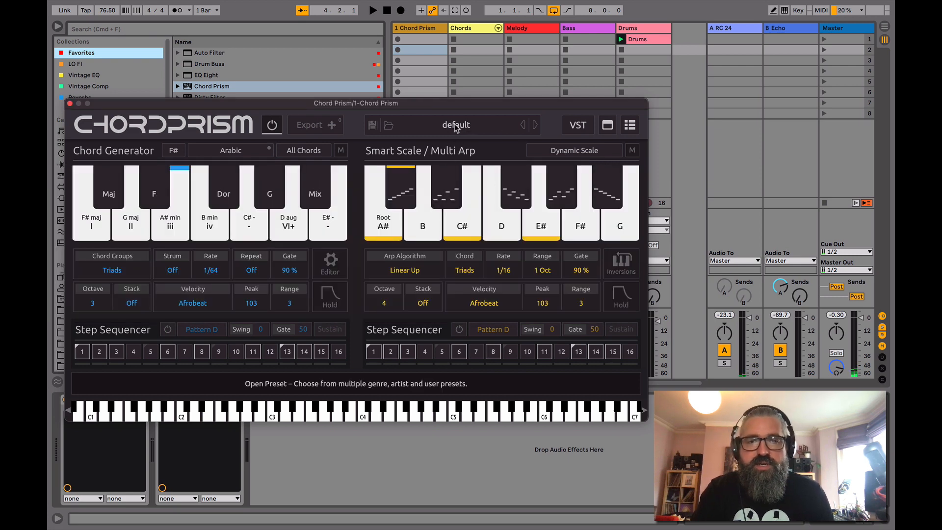
# Load the Hip Hop-Funk-Jazz 1 (Chill) preset and play G min7 and another chord.
pyautogui.click(455, 125)
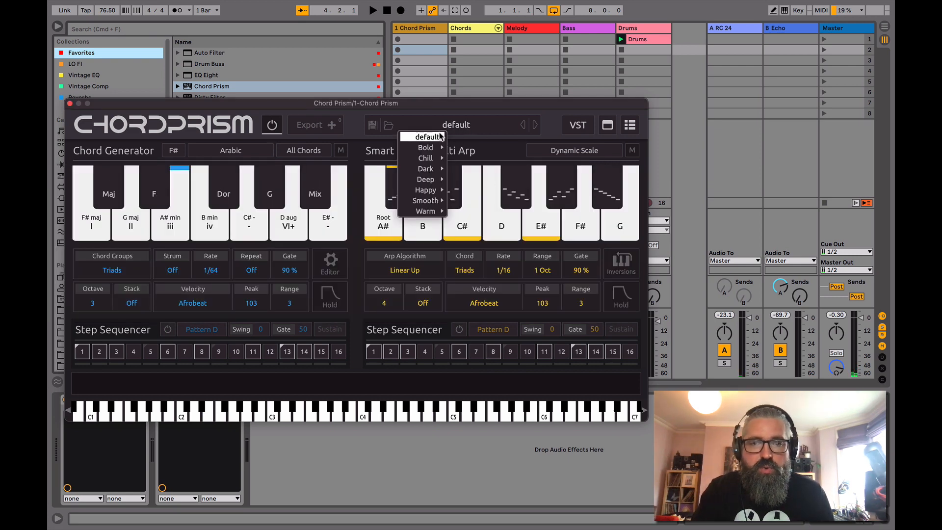
pyautogui.moveTo(425, 147)
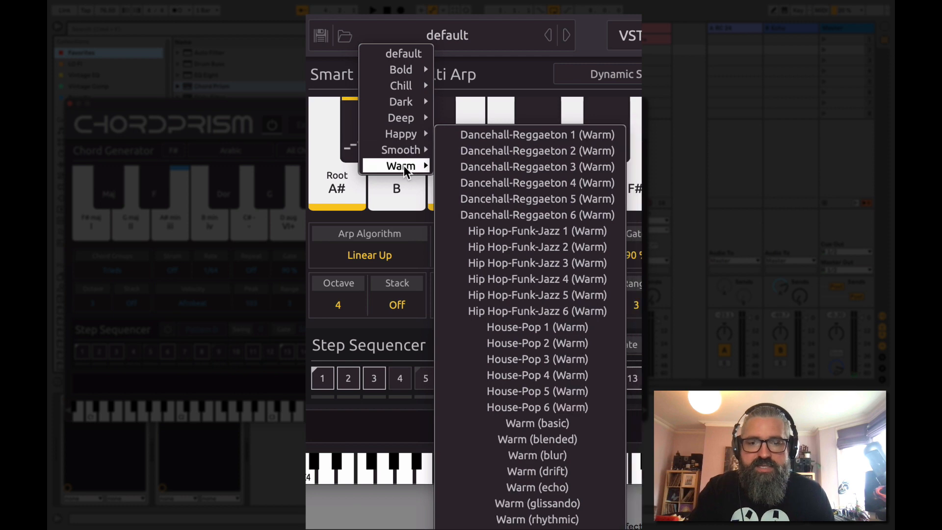
pyautogui.moveTo(556, 207)
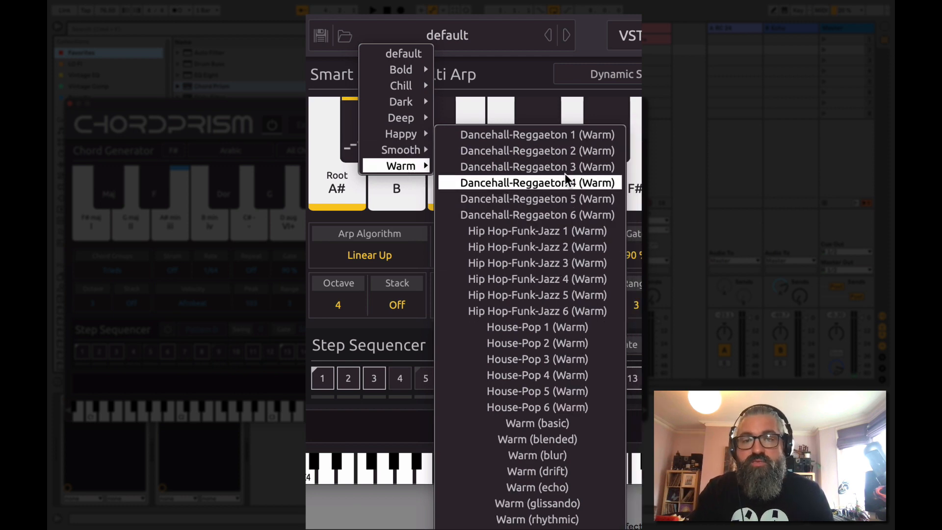
pyautogui.moveTo(556, 252)
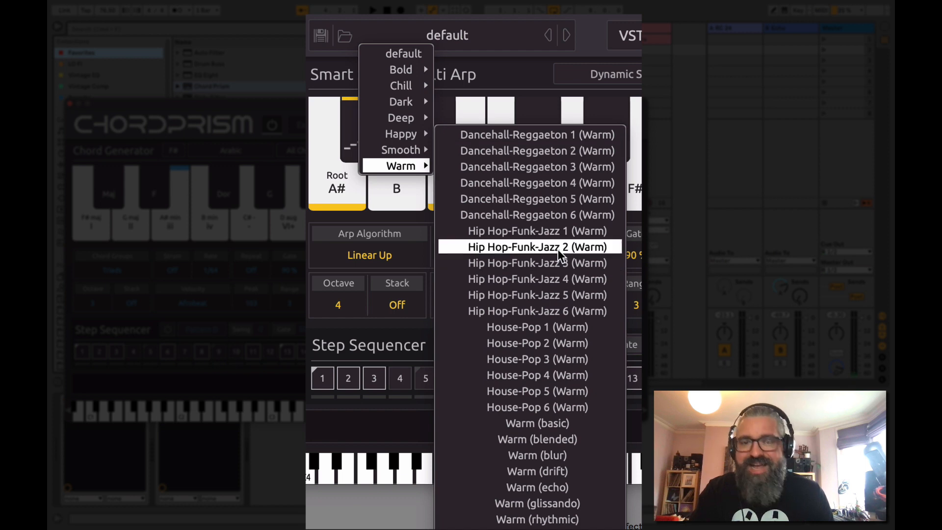
pyautogui.moveTo(537, 343)
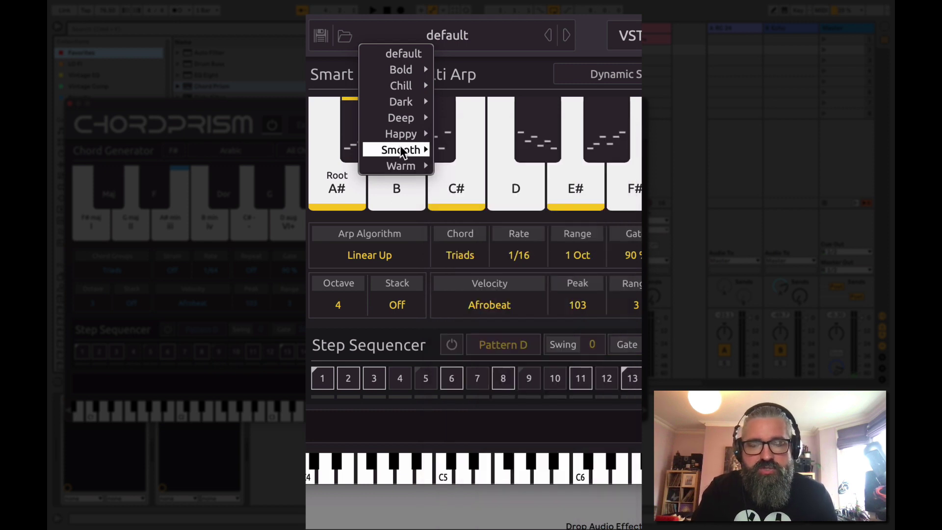
pyautogui.moveTo(400, 86)
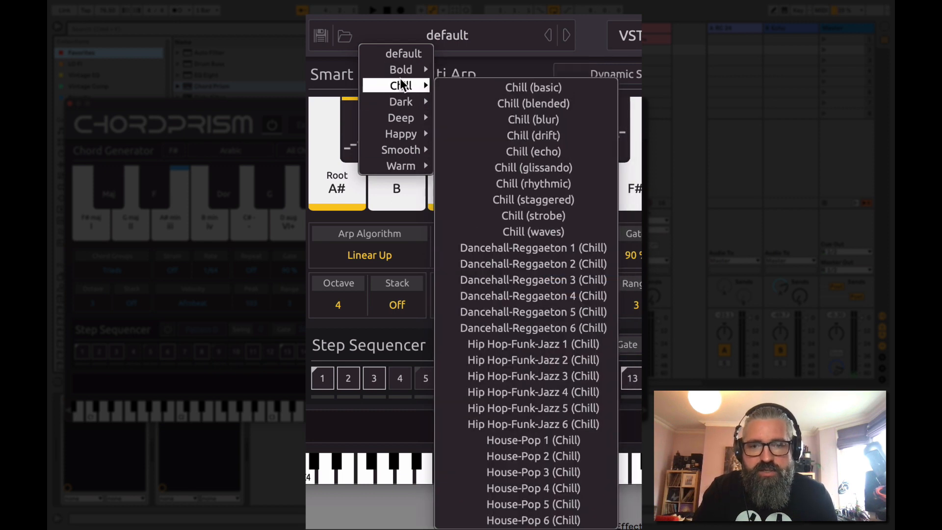
pyautogui.moveTo(587, 215)
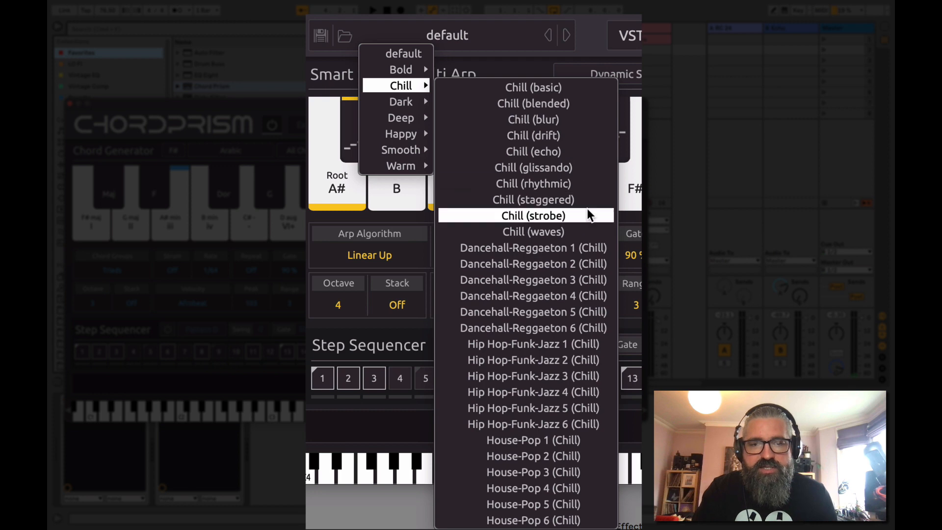
pyautogui.click(533, 344)
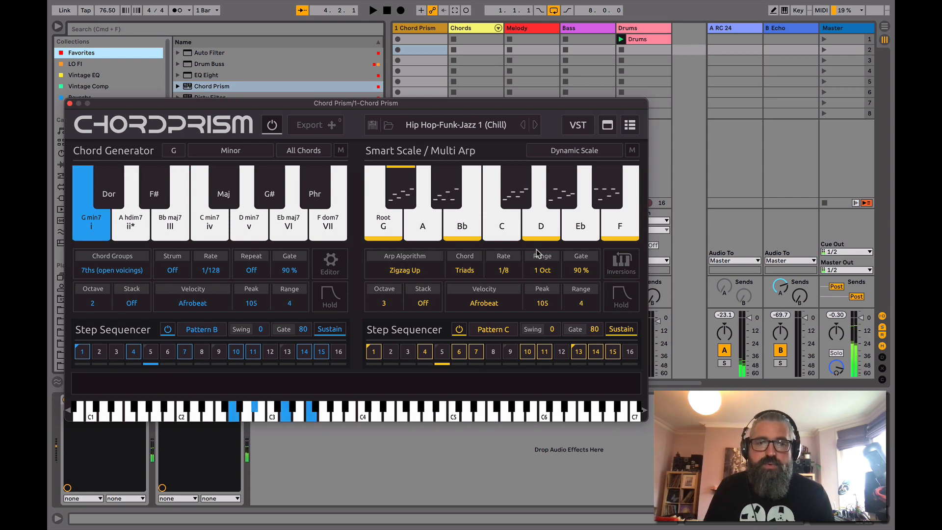
pyautogui.click(169, 224)
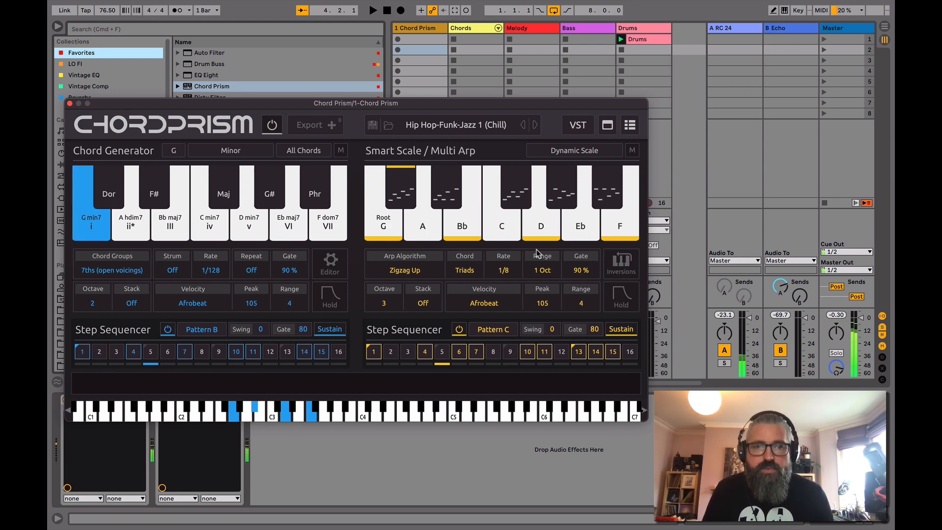
pyautogui.click(169, 218)
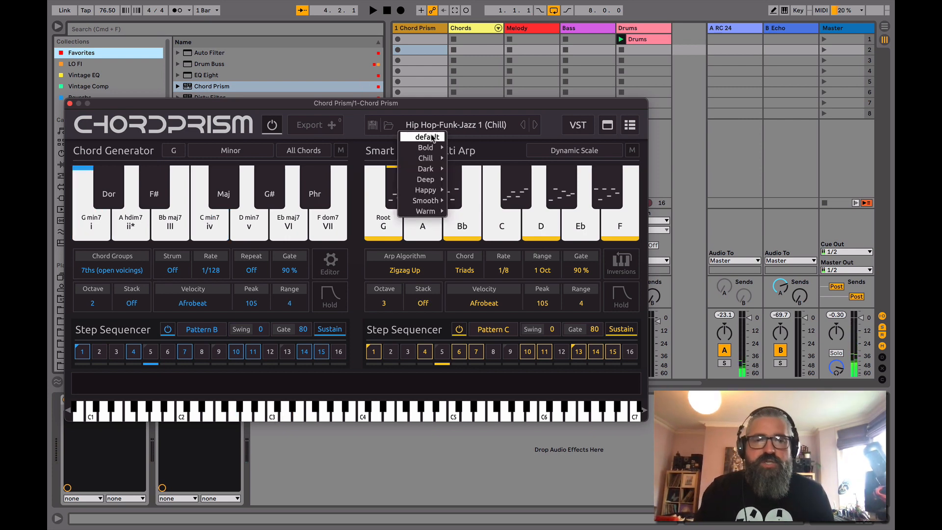
# Reload the default preset, play the C min chord, and show the chord group options.
pyautogui.click(422, 136)
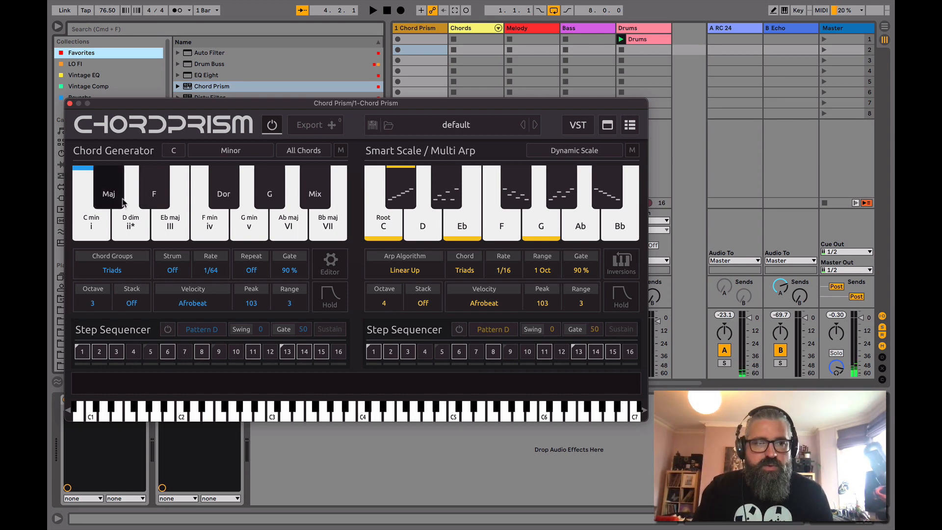
pyautogui.click(90, 221)
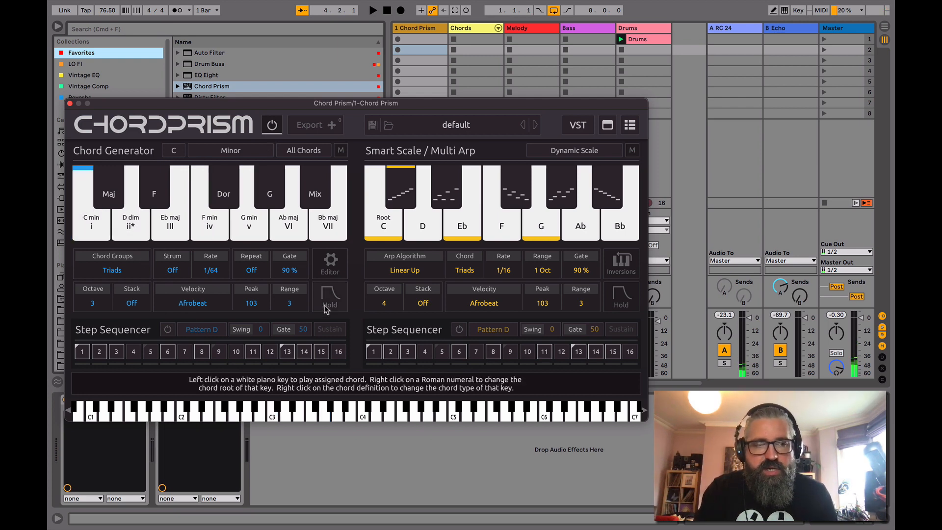
pyautogui.moveTo(112, 270)
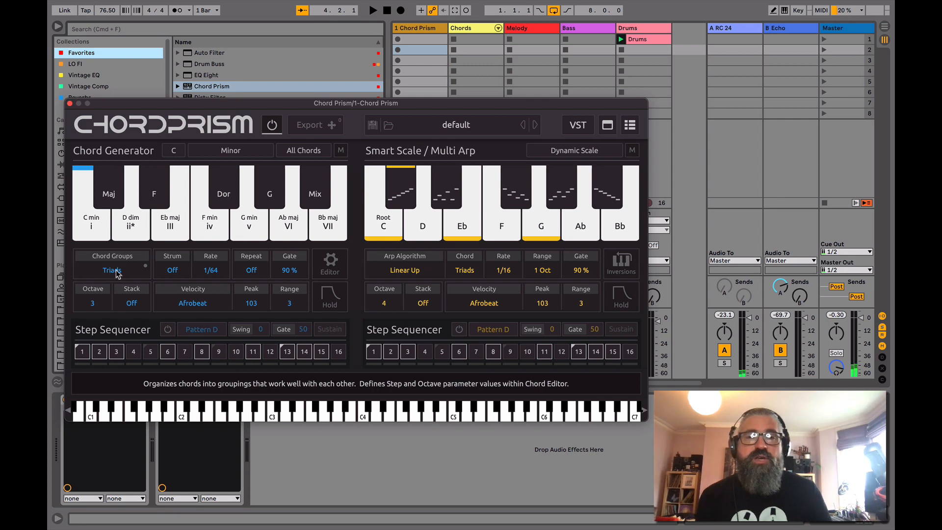
pyautogui.click(111, 270)
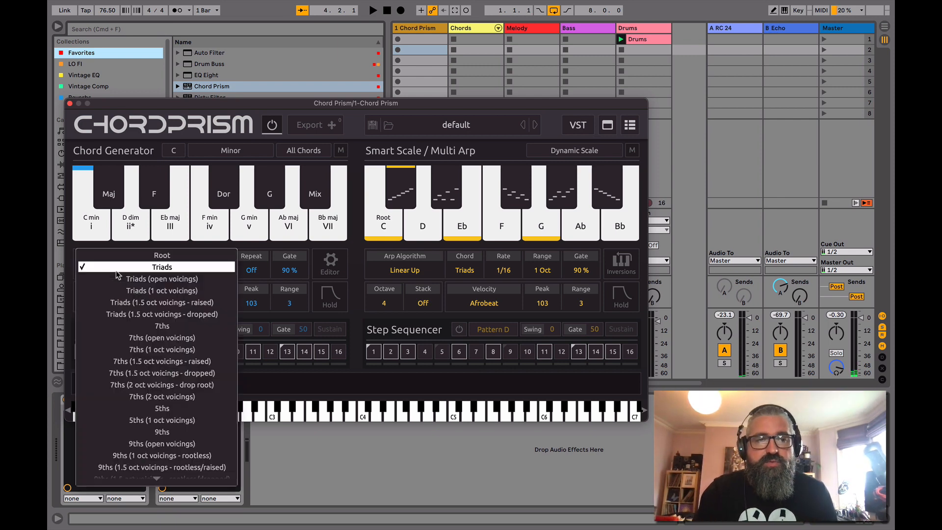
pyautogui.moveTo(160, 150)
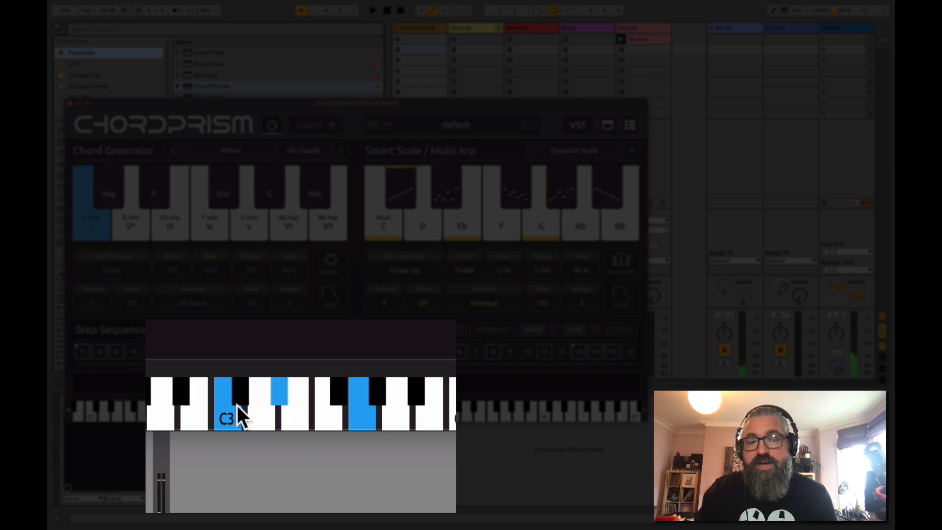
pyautogui.moveTo(229, 447)
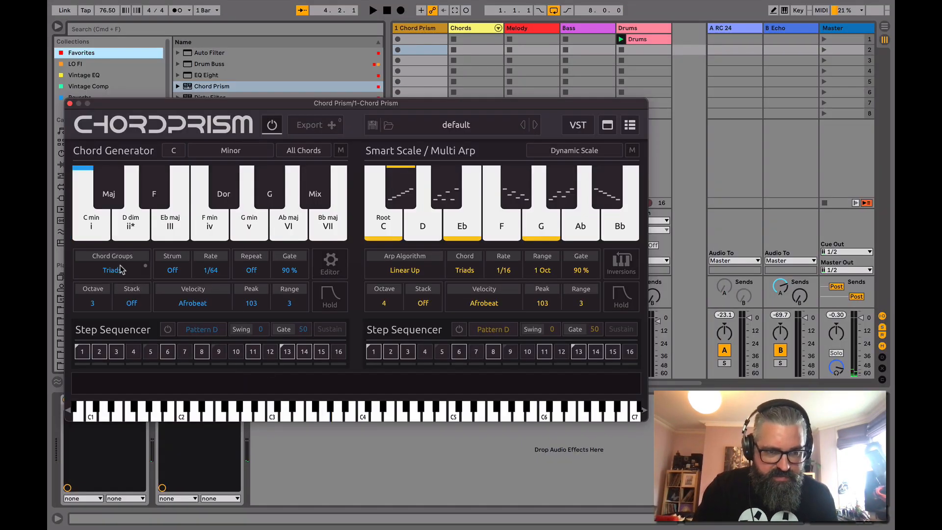
# Choose Triads (open voicings) and play the C min and Eb maj chords.
pyautogui.click(112, 270)
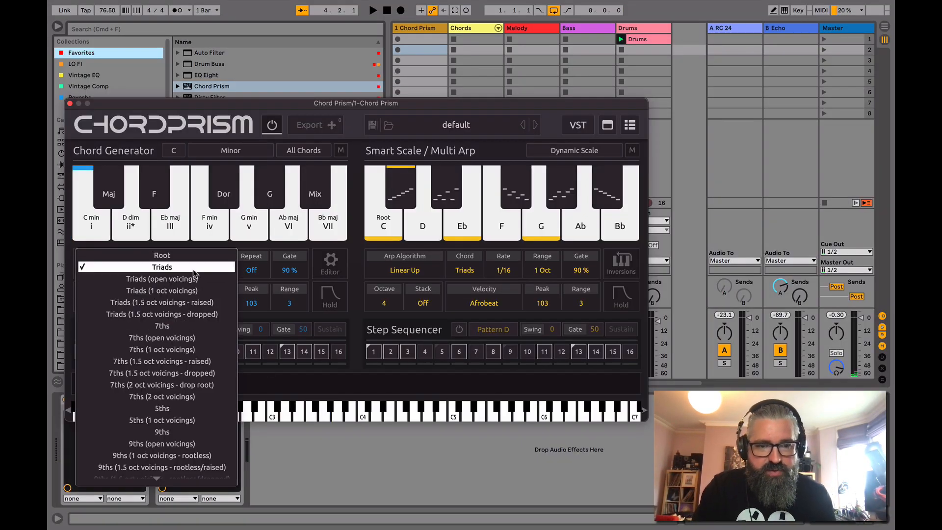
pyautogui.click(162, 279)
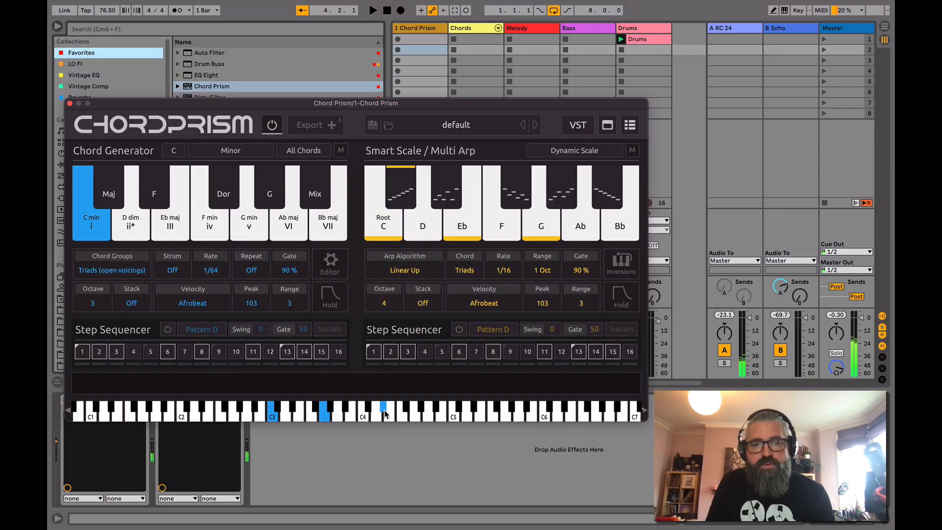
pyautogui.click(169, 221)
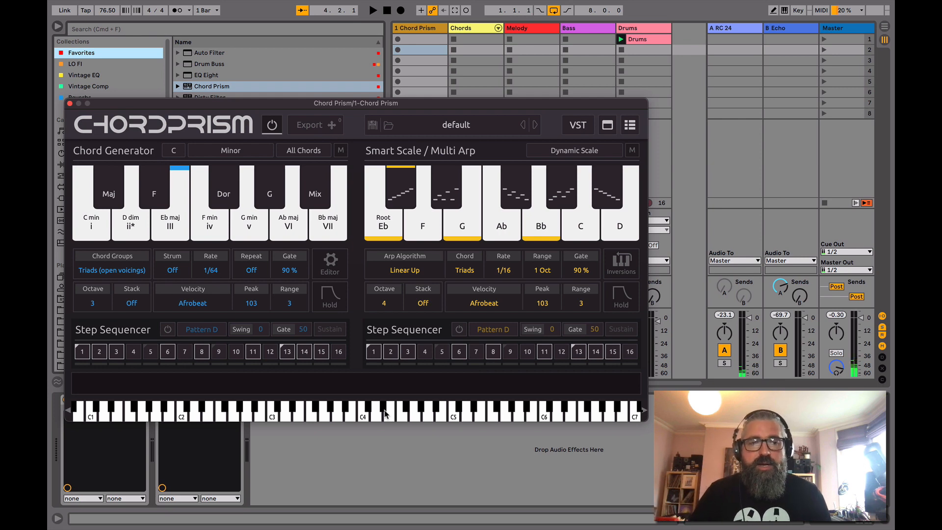
pyautogui.click(91, 221)
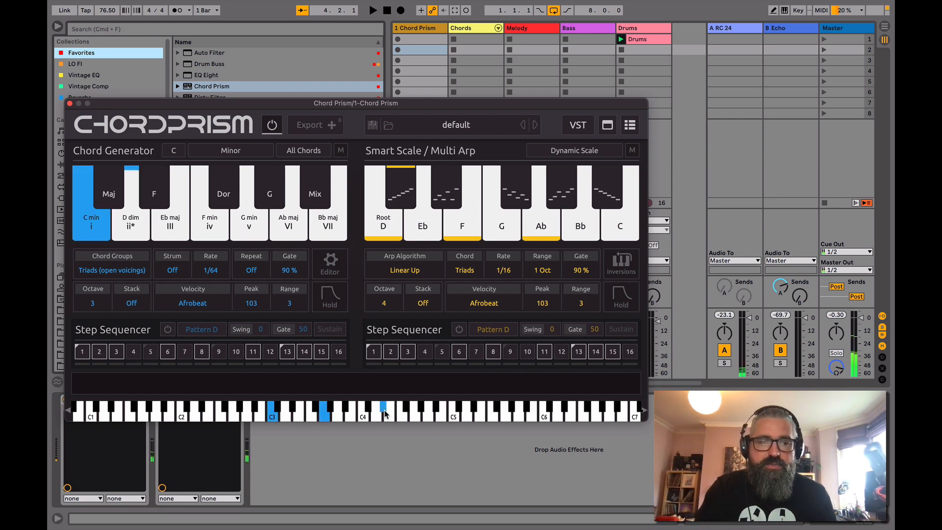
pyautogui.click(111, 270)
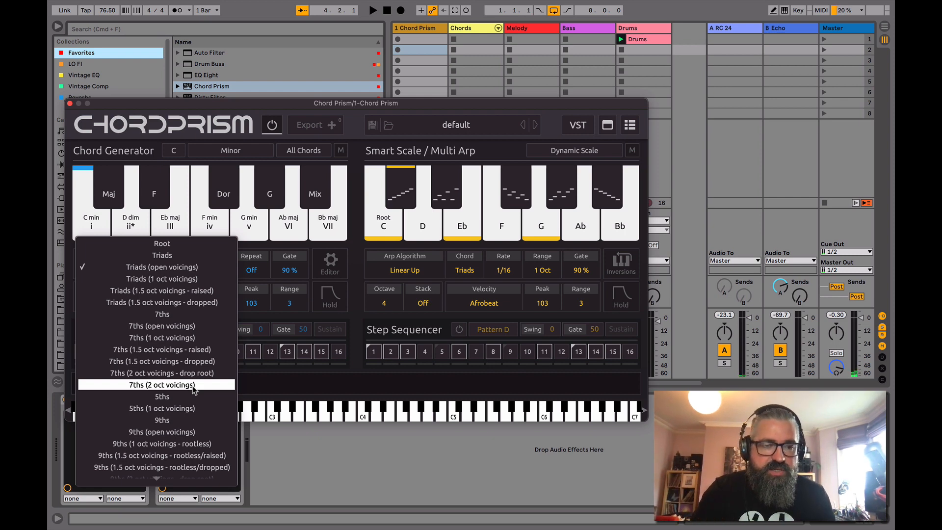
pyautogui.moveTo(176, 384)
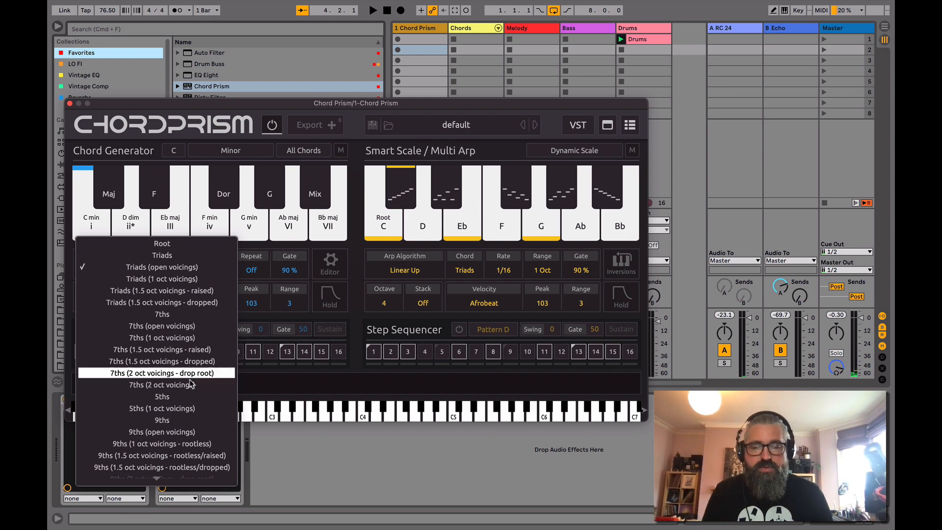
# Pick '7ths (2 oct voicings)' and play the C min7, Eb maj7 and G min7 chords.
pyautogui.click(155, 384)
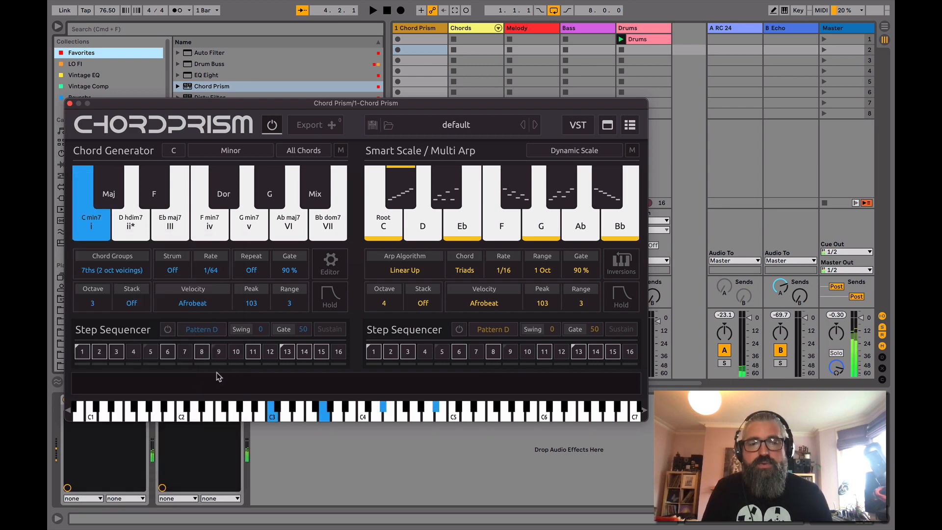
pyautogui.click(169, 221)
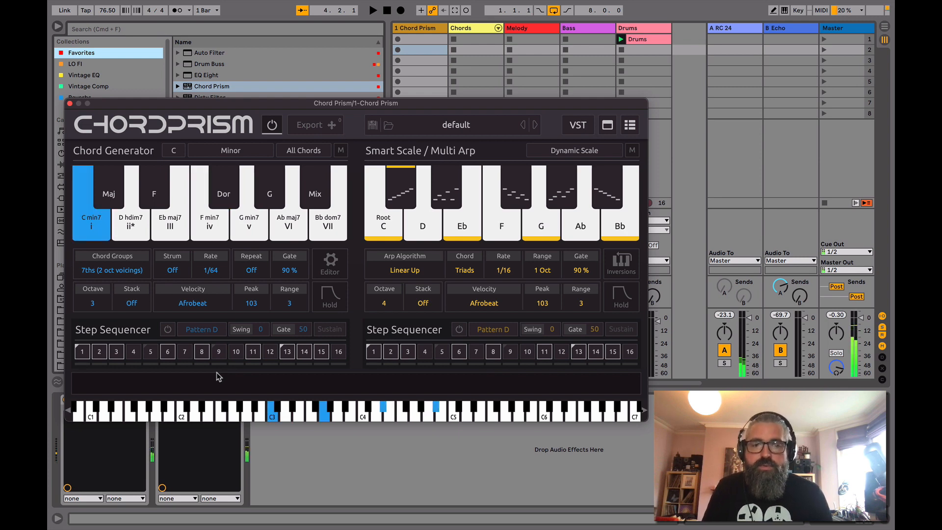
pyautogui.click(170, 214)
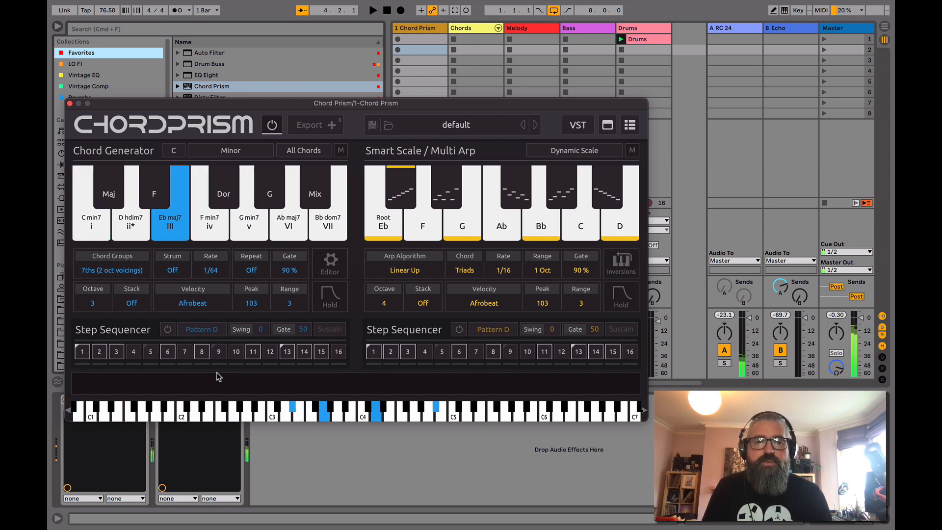
pyautogui.click(209, 221)
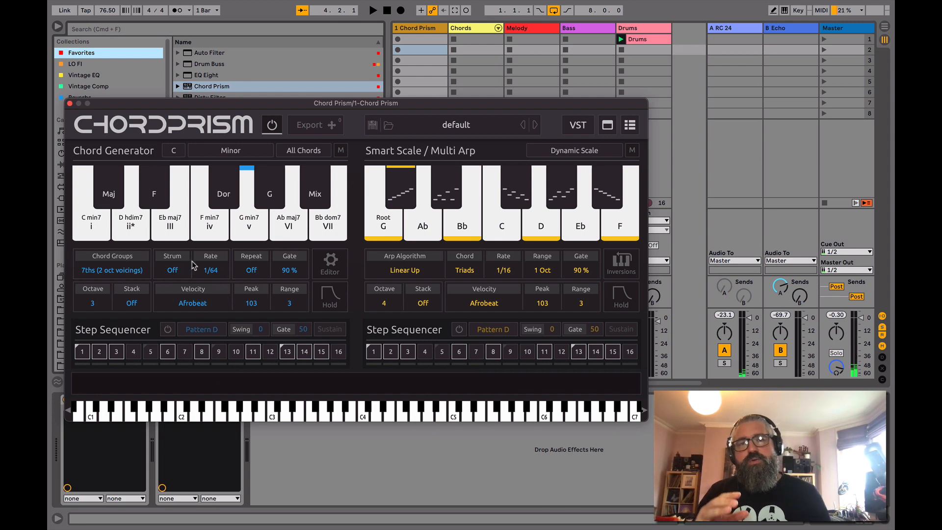
# Set the strum direction to Up and play the C min7 and G min7 chords.
pyautogui.click(172, 270)
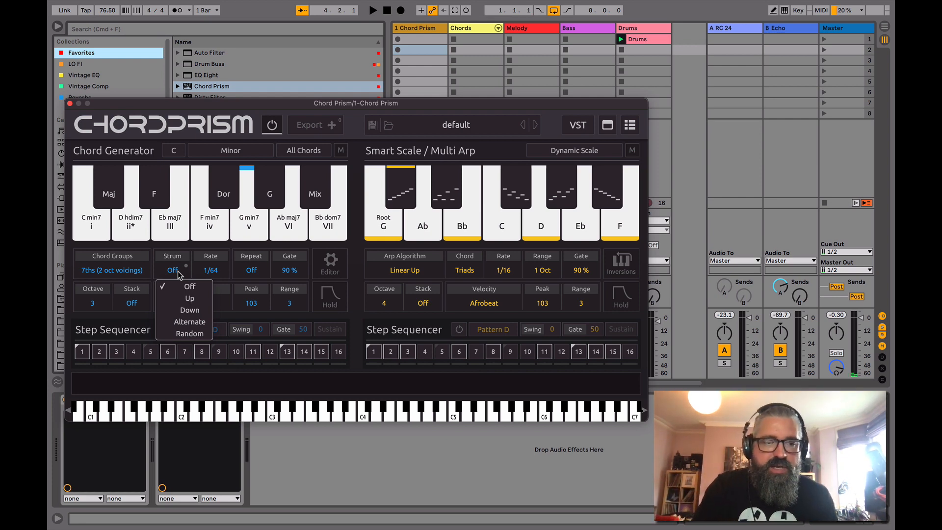
pyautogui.moveTo(207, 307)
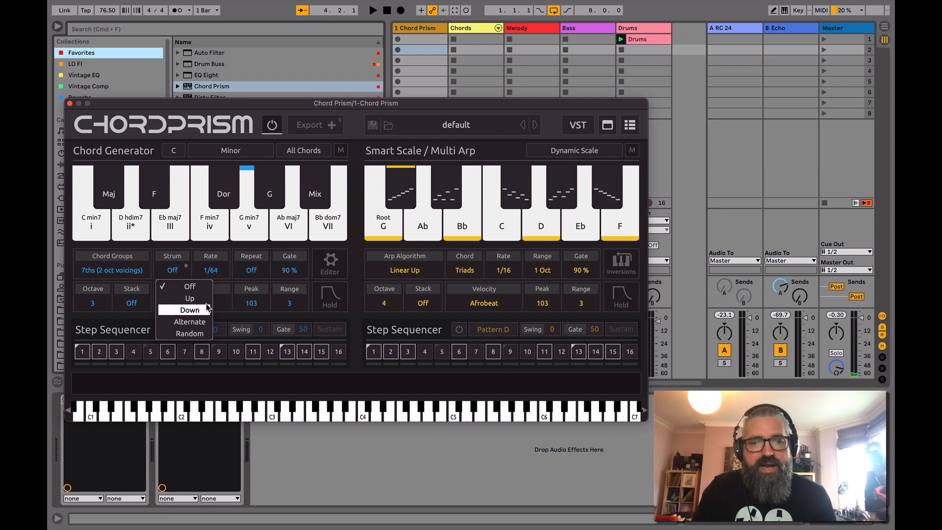
pyautogui.click(189, 298)
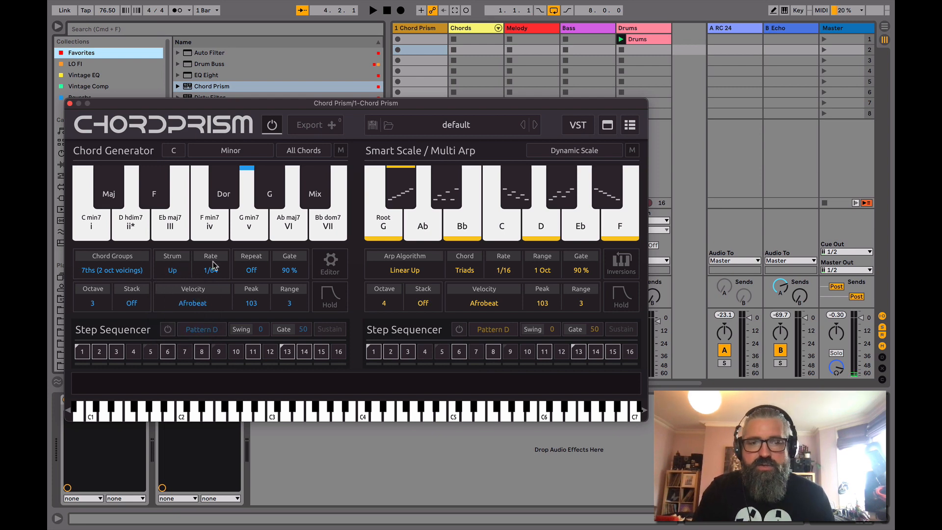
pyautogui.moveTo(210, 270)
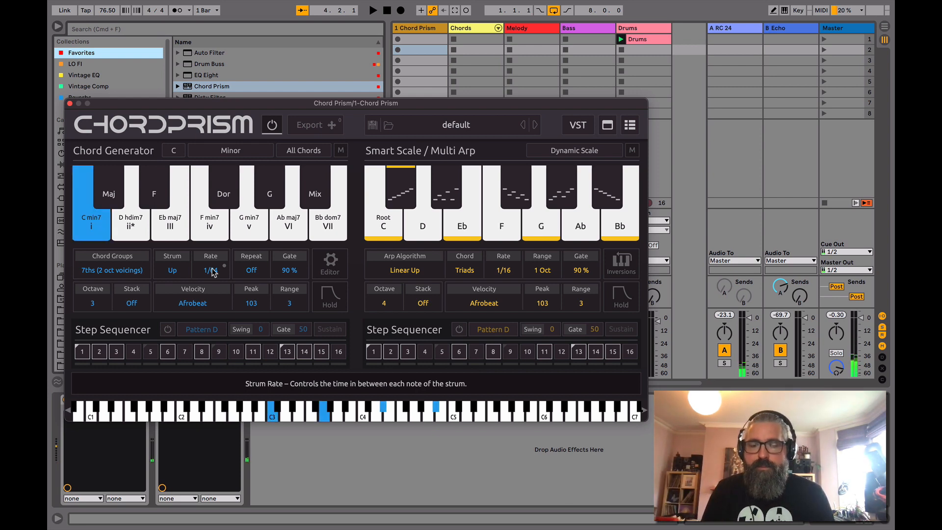
pyautogui.click(169, 204)
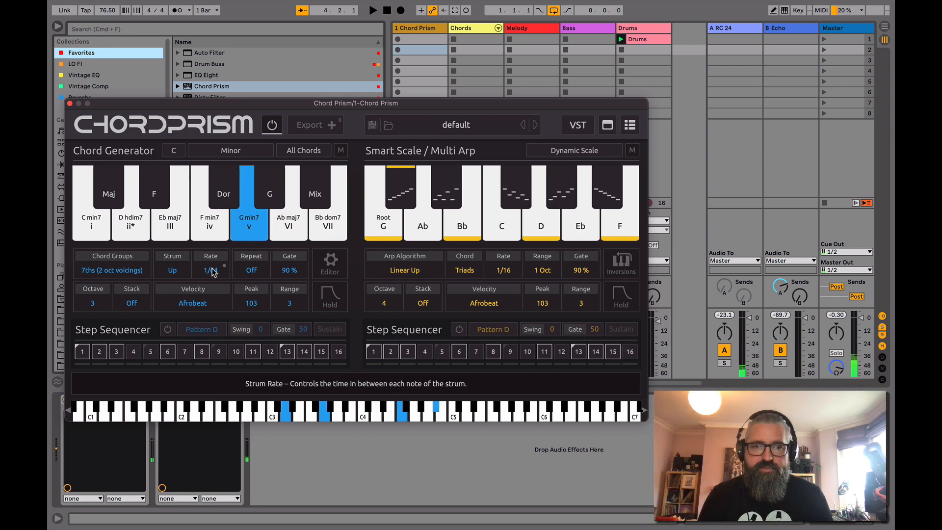
pyautogui.click(210, 222)
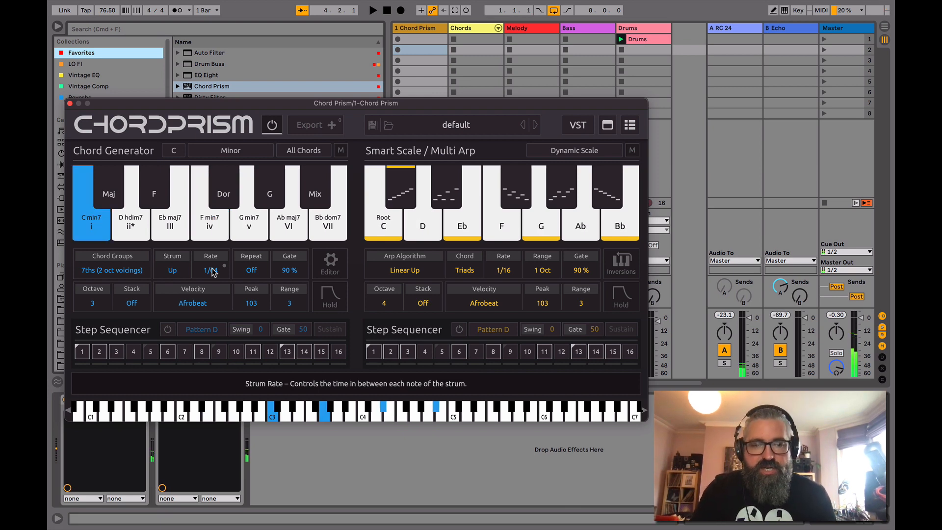
# Set the strum rate to 1/4 and play the Eb maj7, G min7 and D hdim7 chords.
pyautogui.click(210, 270)
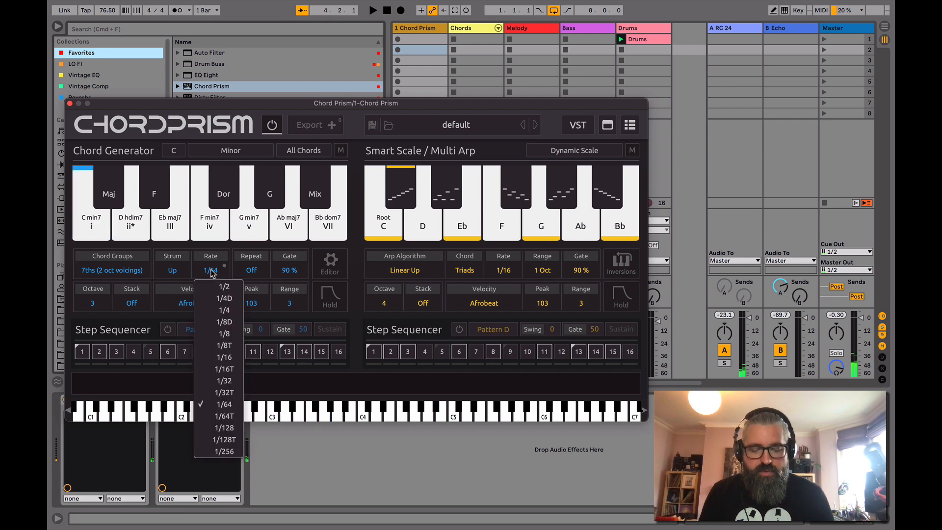
pyautogui.click(224, 309)
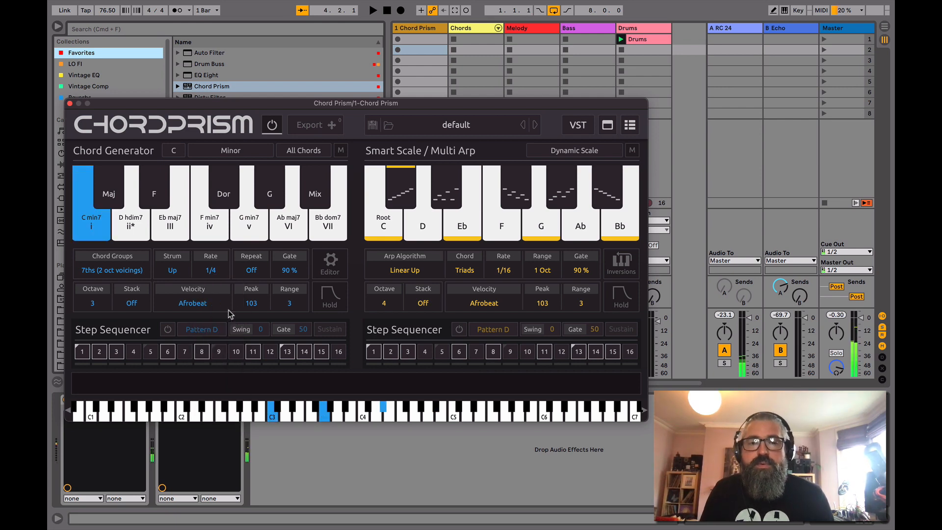
pyautogui.click(170, 220)
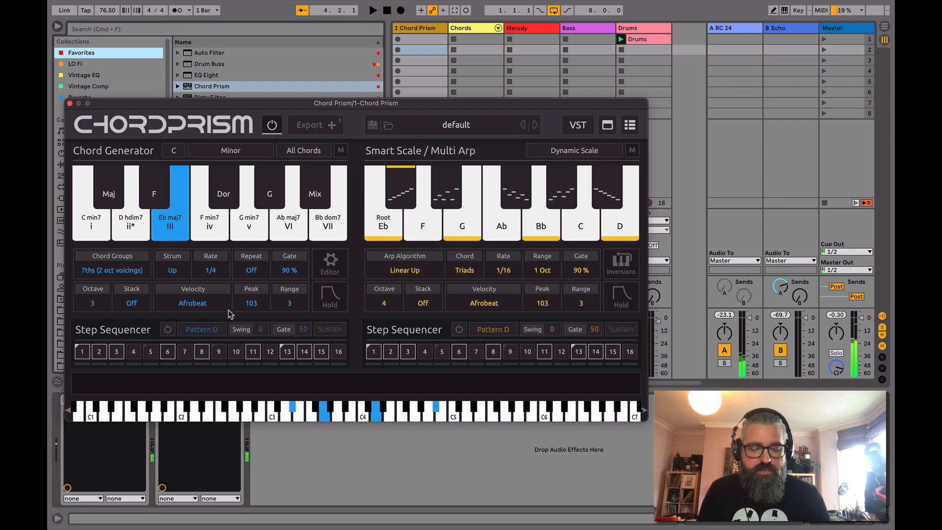
pyautogui.click(249, 208)
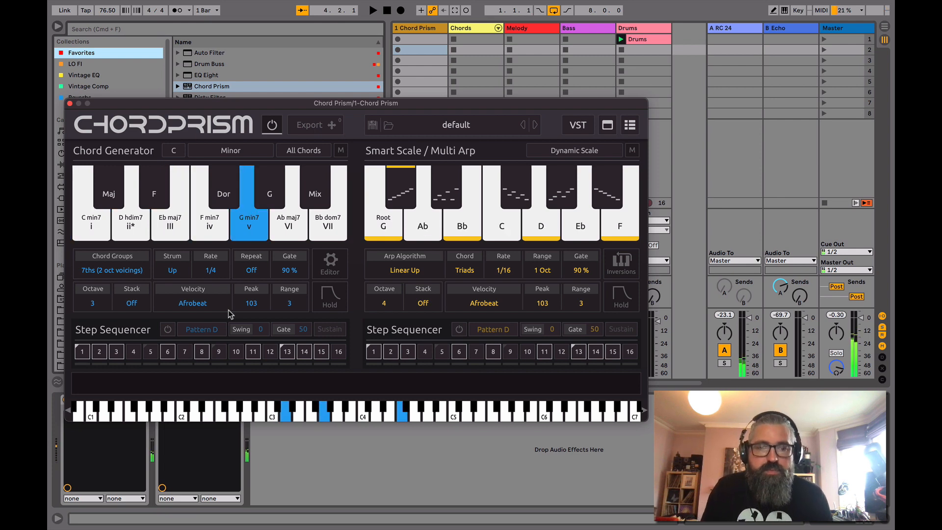
pyautogui.click(131, 219)
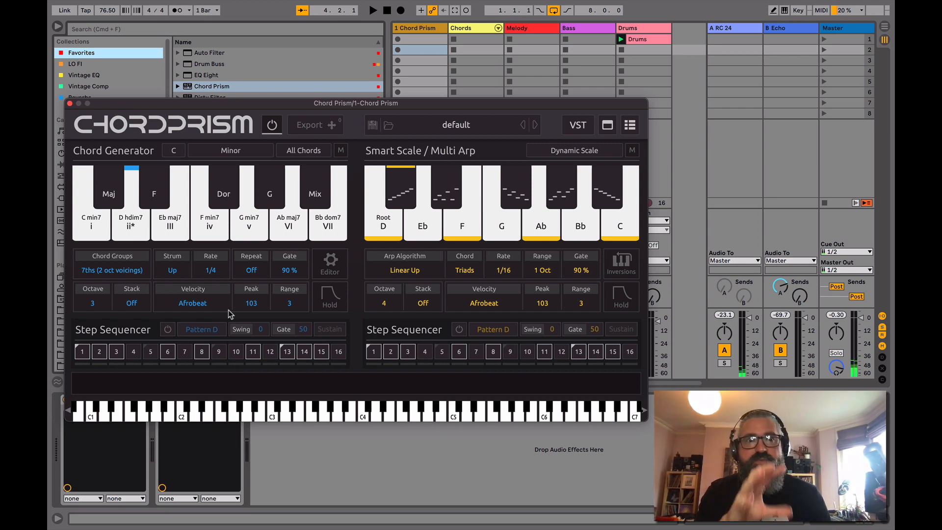
pyautogui.moveTo(193, 225)
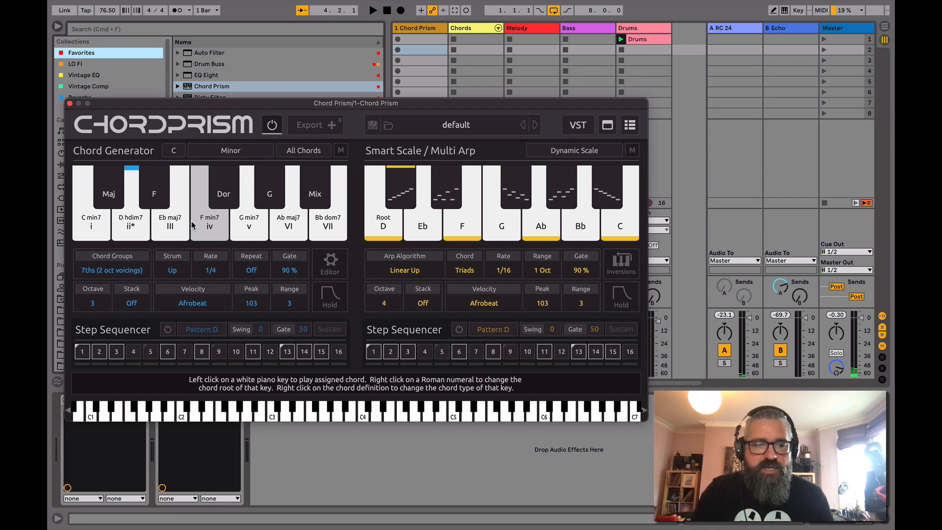
# Reset strum rate to 1/64, try Down and alternating strums on Eb maj7 and F min7.
pyautogui.click(210, 270)
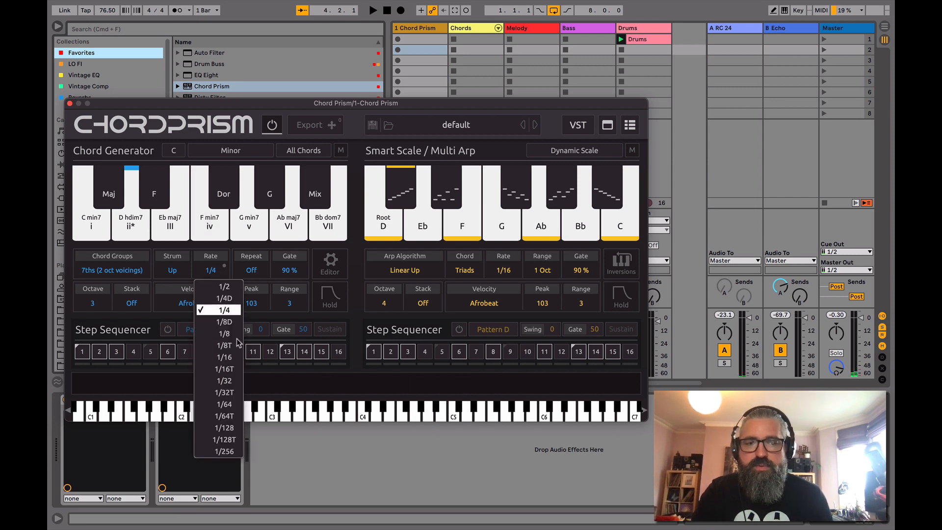
pyautogui.click(224, 404)
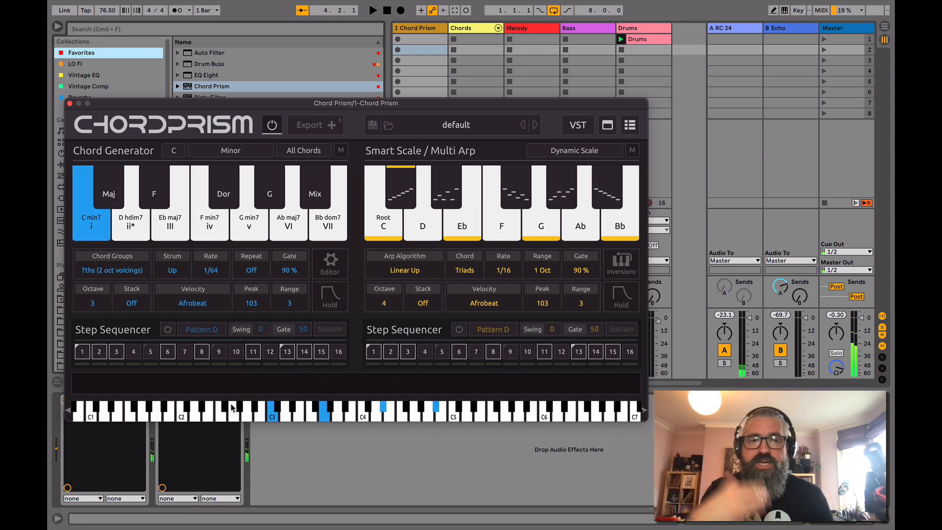
pyautogui.click(172, 270)
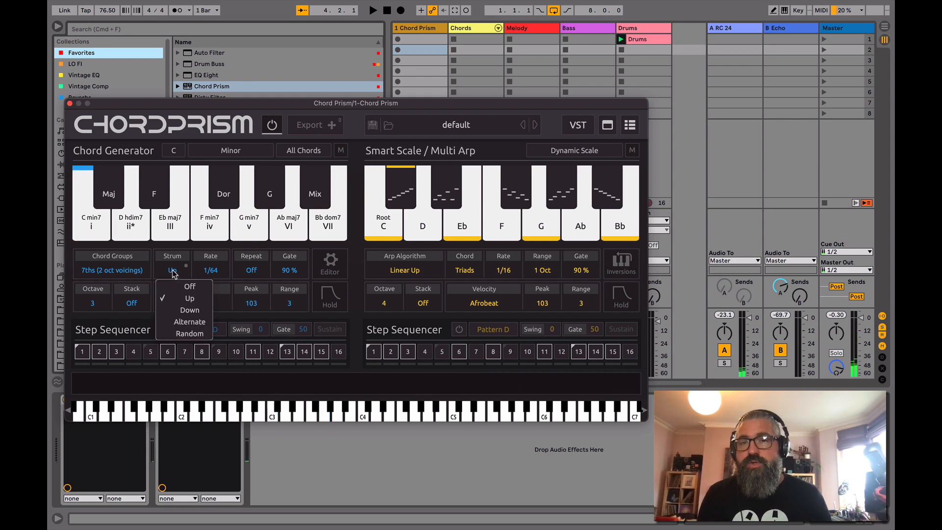
pyautogui.click(189, 310)
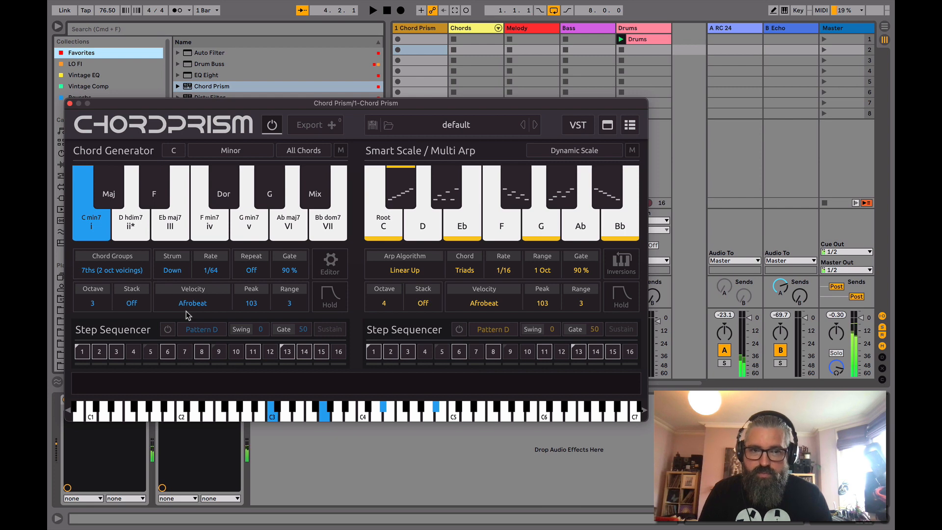
pyautogui.click(170, 221)
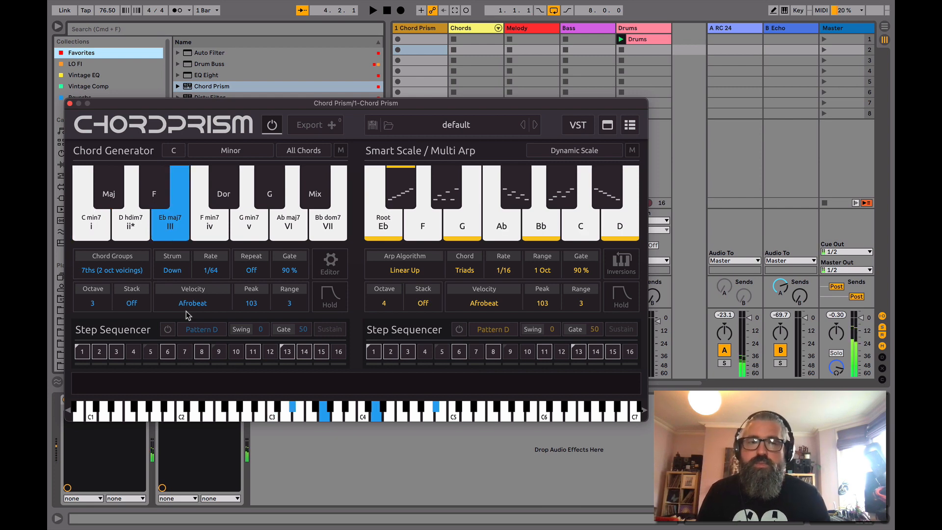
pyautogui.click(131, 222)
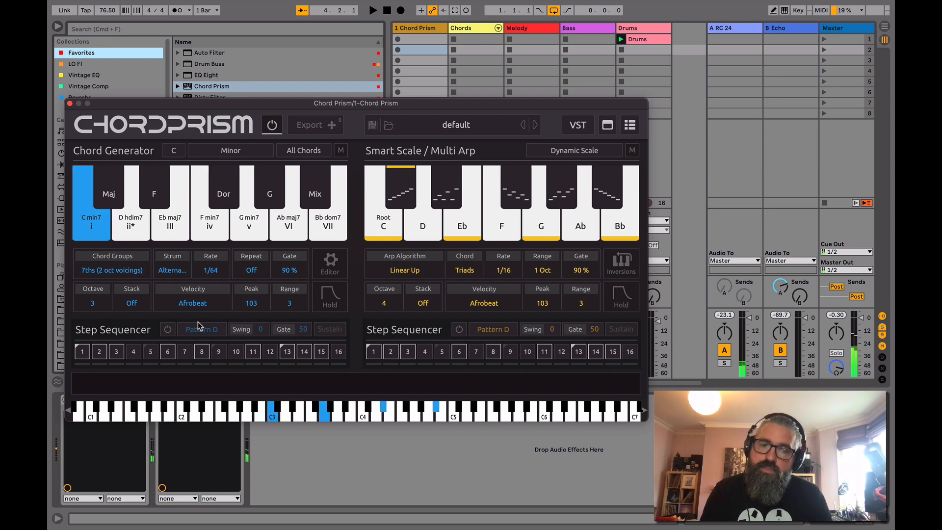
pyautogui.click(209, 223)
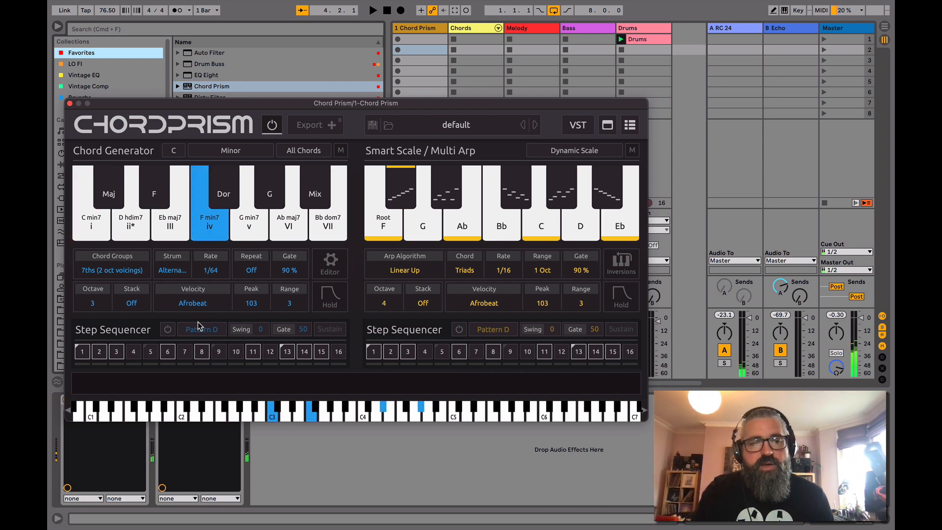
# Set Random strum at 1/8 and play C min7, F min7, Eb maj7 and another chord.
pyautogui.click(172, 269)
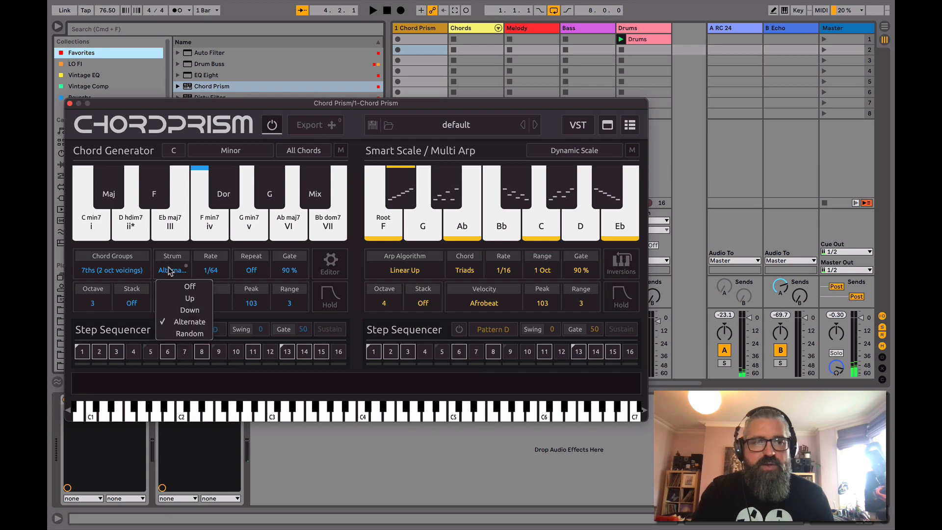
pyautogui.click(189, 333)
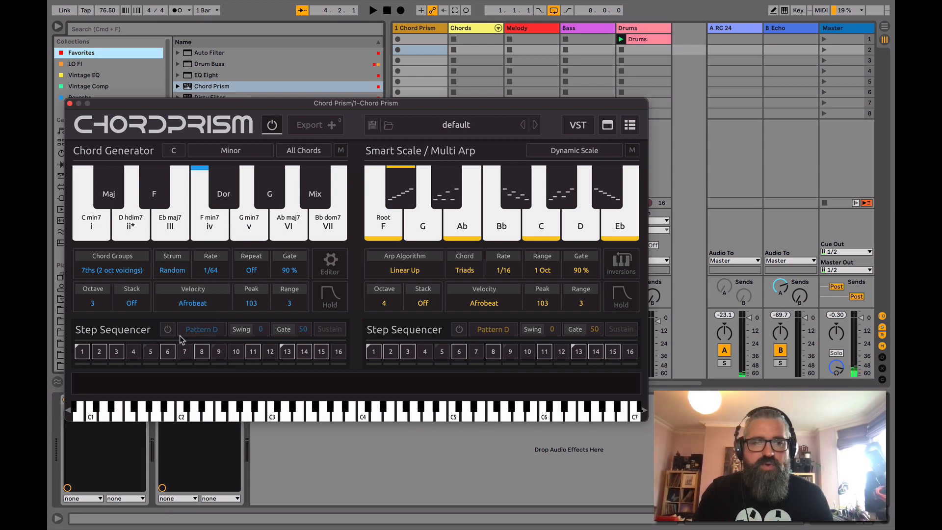
pyautogui.click(210, 269)
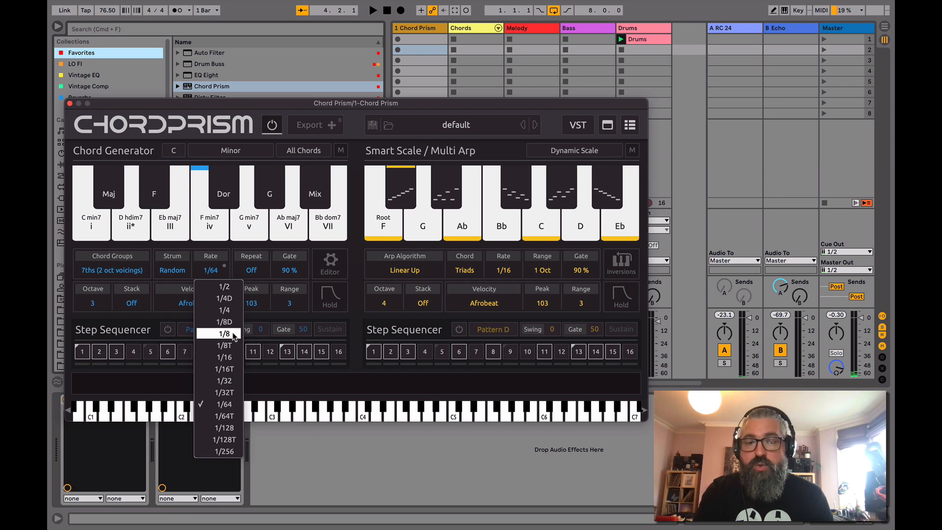
pyautogui.click(223, 333)
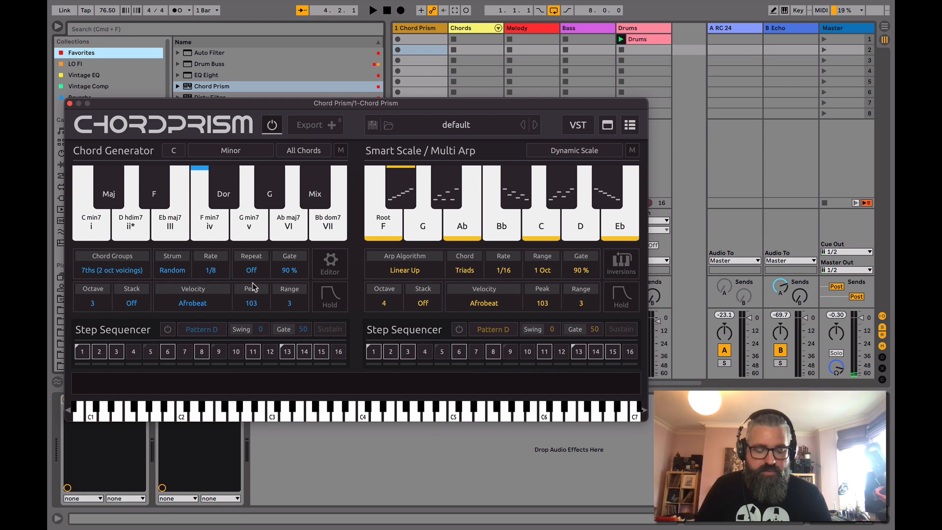
pyautogui.click(90, 225)
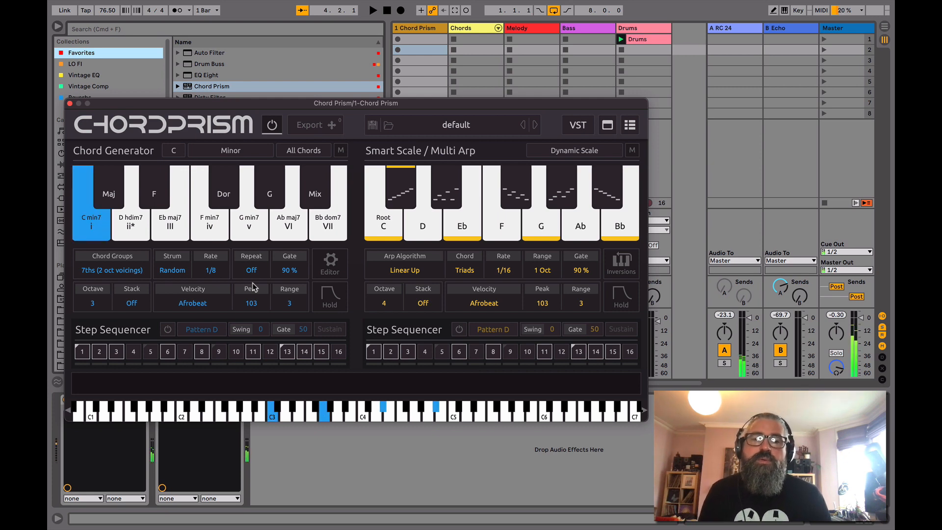
pyautogui.click(209, 221)
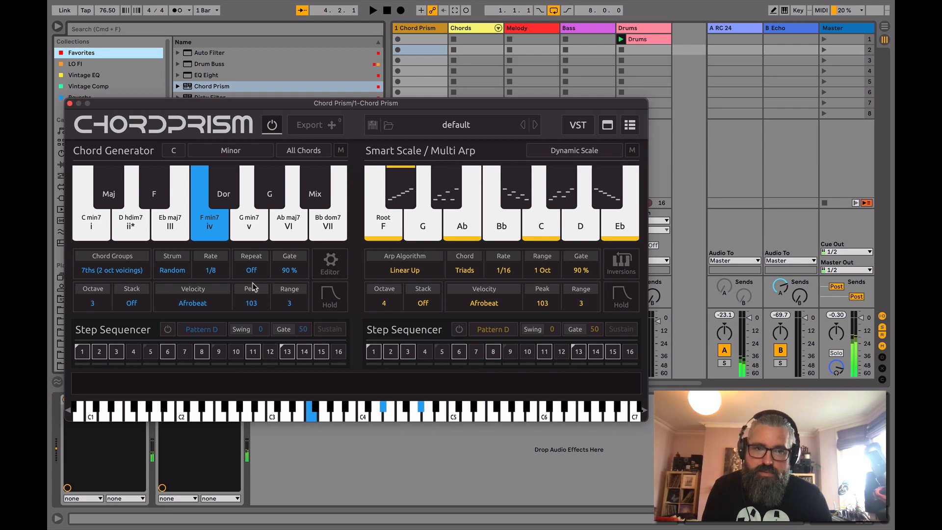
pyautogui.click(170, 204)
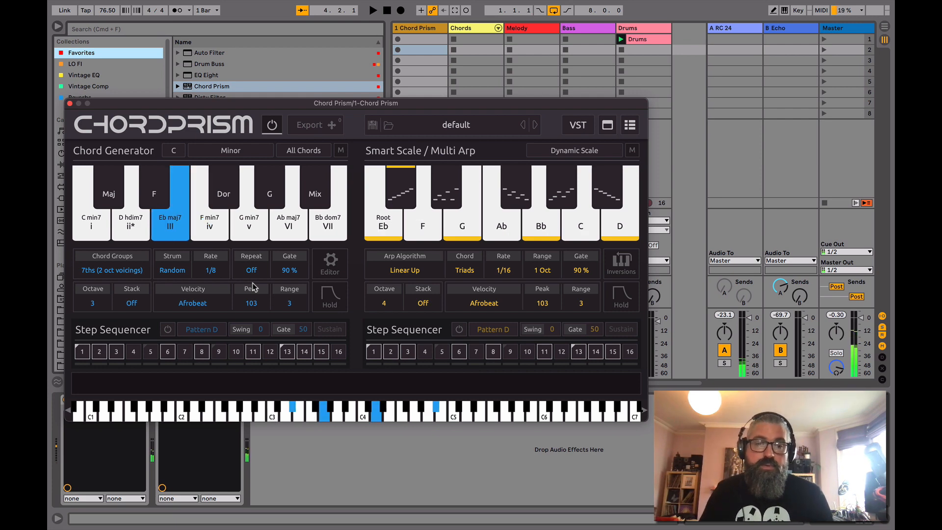
pyautogui.click(288, 219)
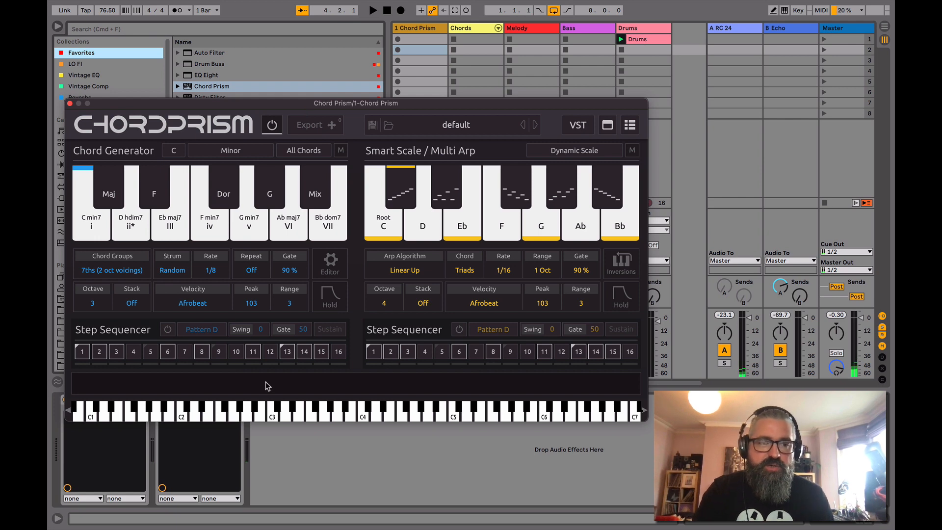
# Set the strum to Up at a 1/64 rate and audition a chord.
pyautogui.click(172, 270)
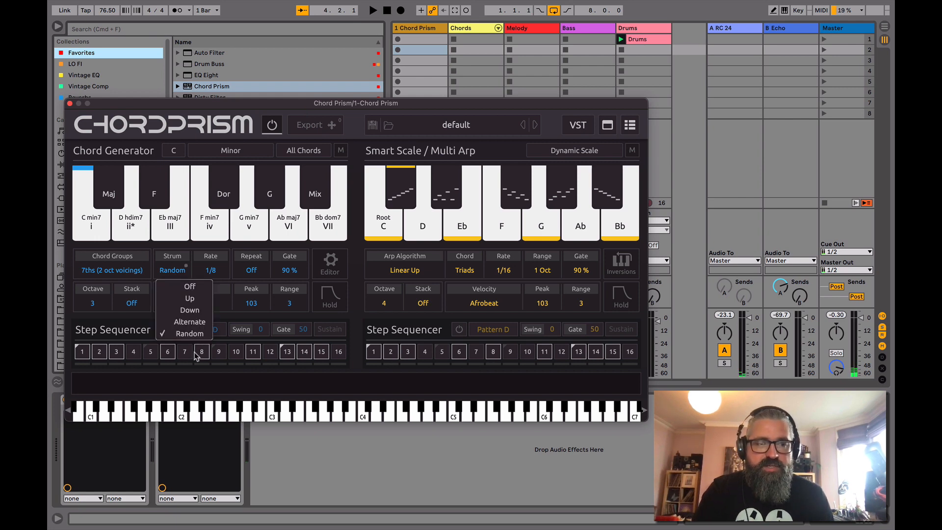
pyautogui.click(189, 298)
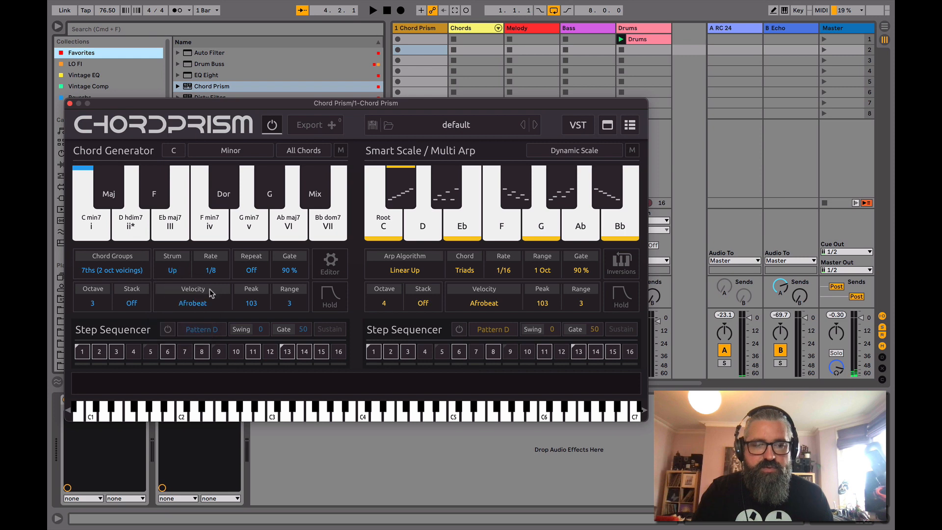
pyautogui.click(211, 270)
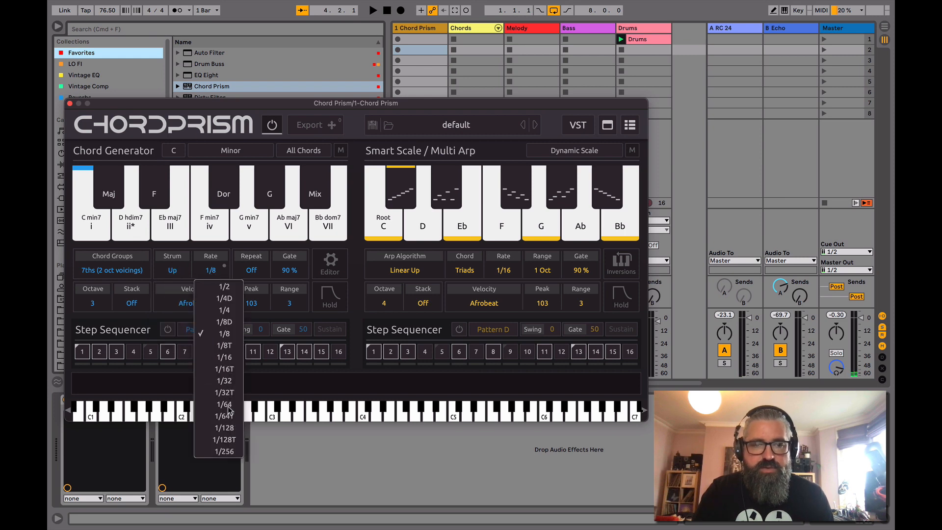
pyautogui.click(224, 404)
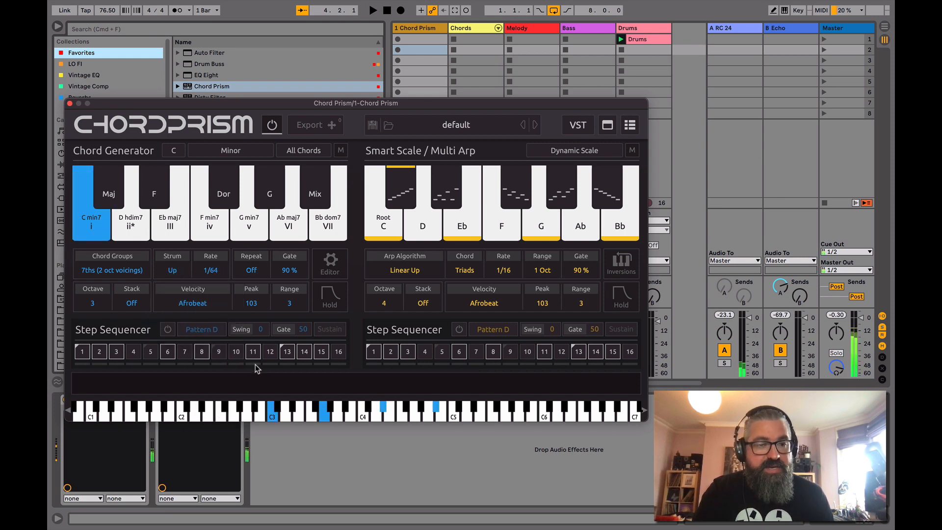
pyautogui.click(251, 270)
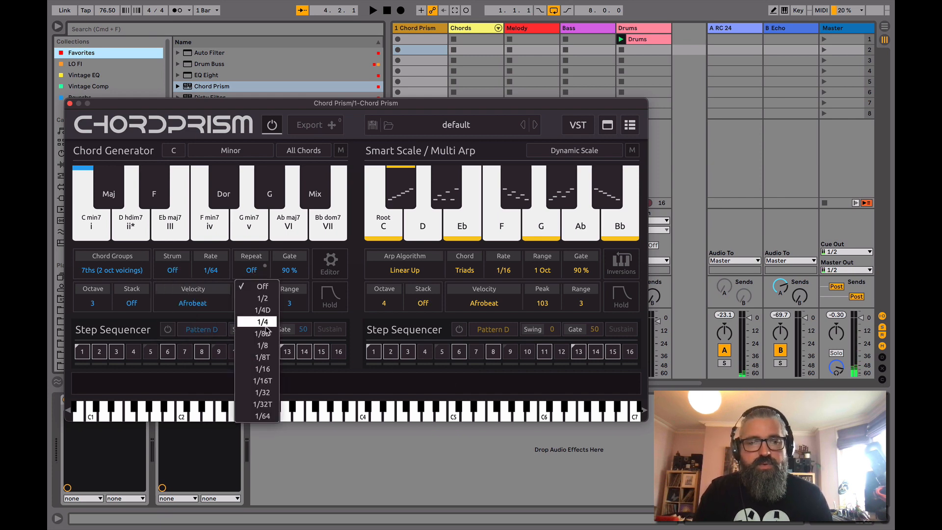
# Set Repeat to 1/4, then 1/8, and audition Eb maj7 and another chord.
pyautogui.click(262, 321)
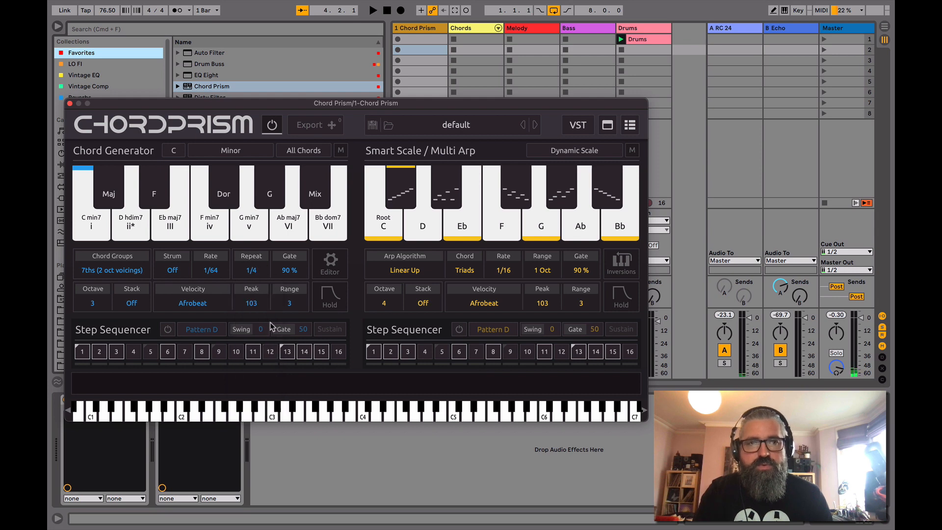
pyautogui.click(91, 209)
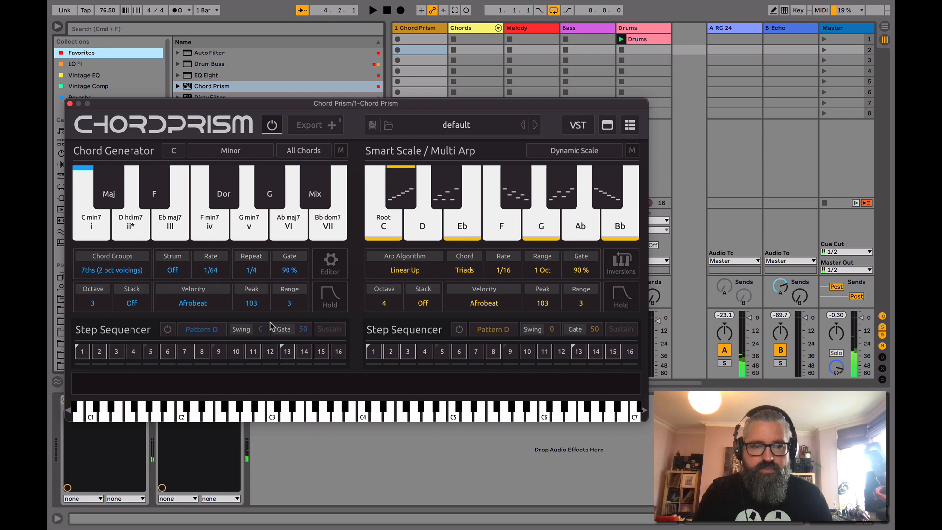
pyautogui.click(251, 270)
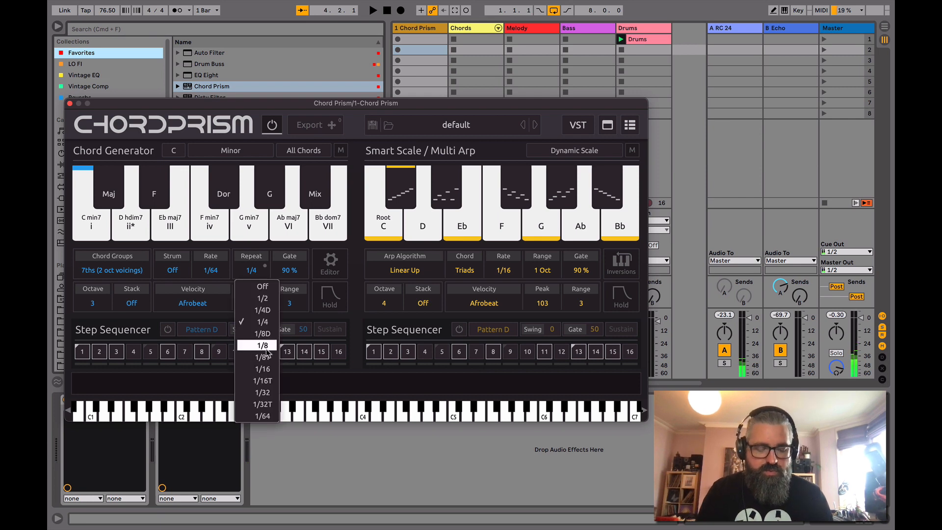
pyautogui.click(262, 345)
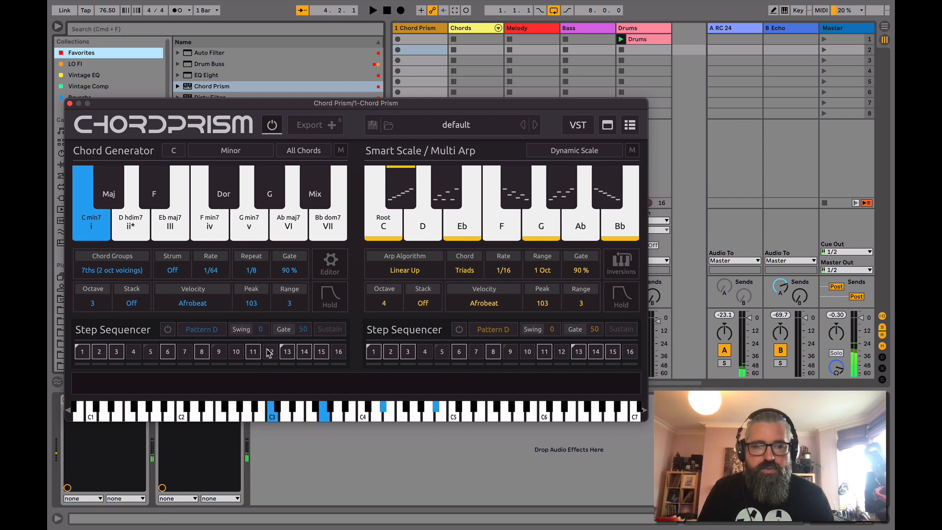
pyautogui.click(170, 221)
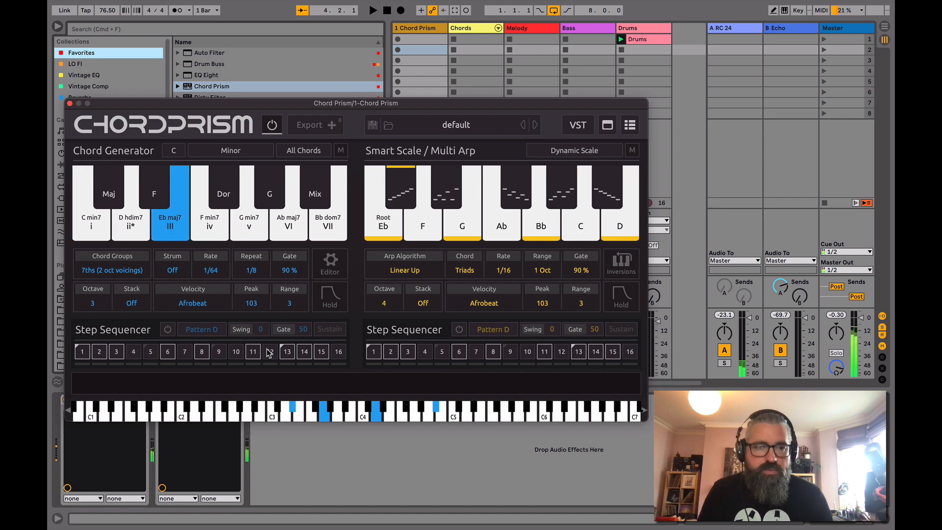
pyautogui.click(249, 221)
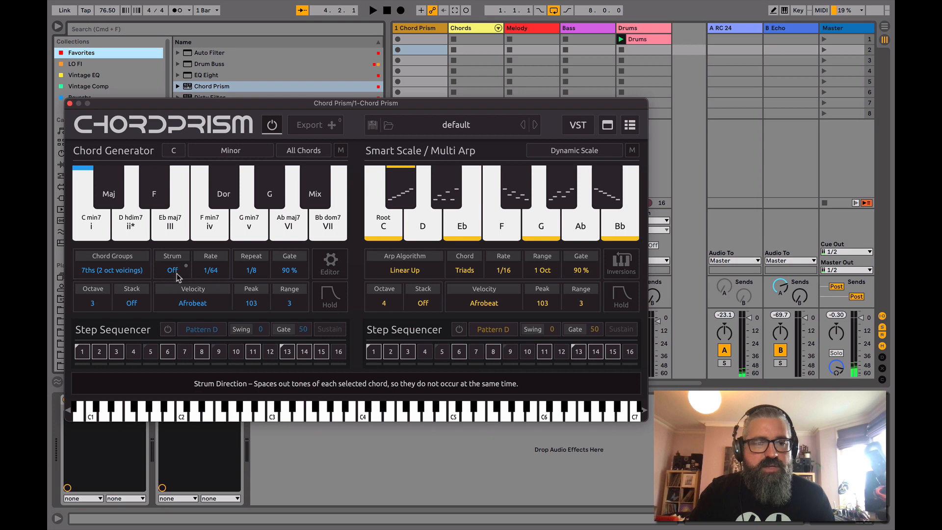
# Set Strum back to Up and audition F min7, C min7 and G min7.
pyautogui.click(172, 270)
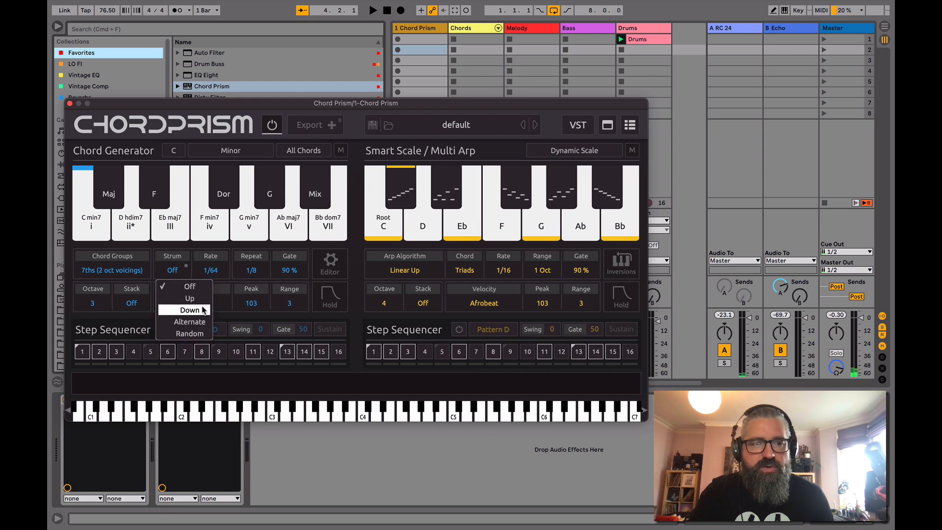
pyautogui.click(189, 298)
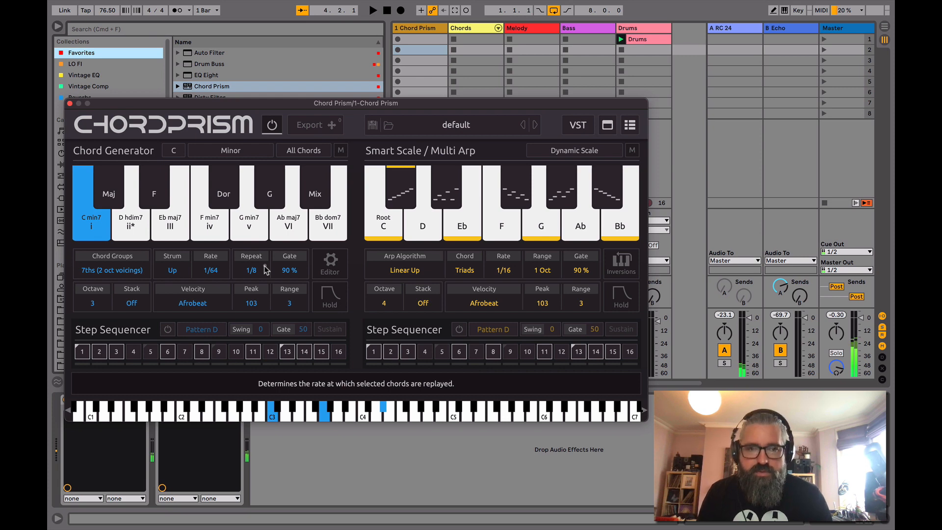
pyautogui.click(209, 221)
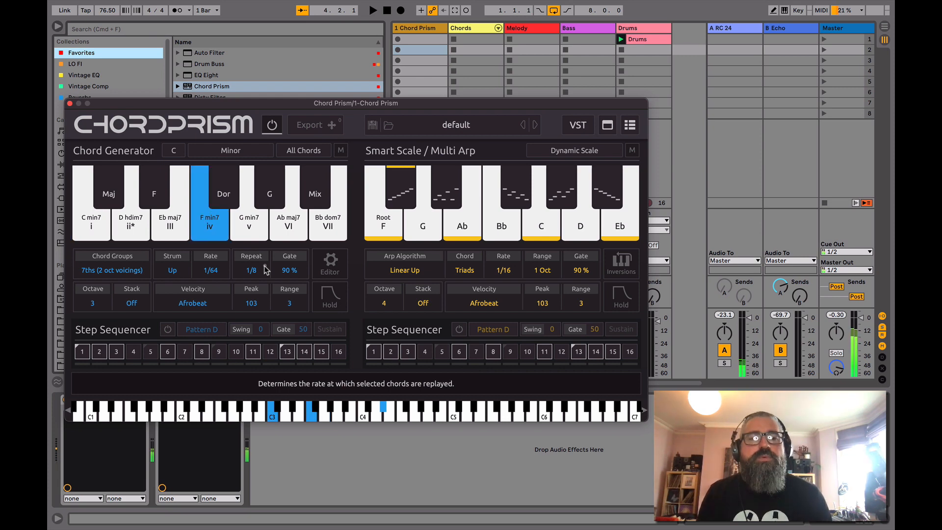
pyautogui.click(170, 222)
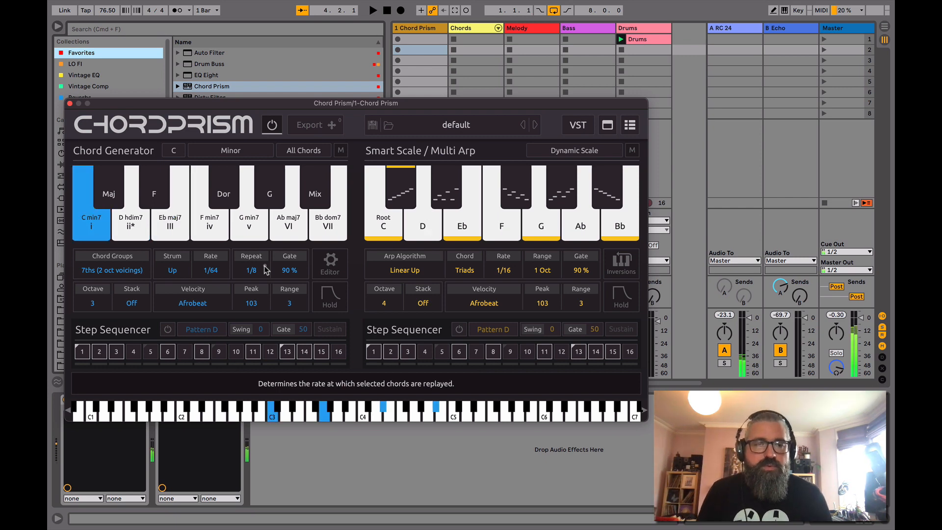
pyautogui.click(249, 224)
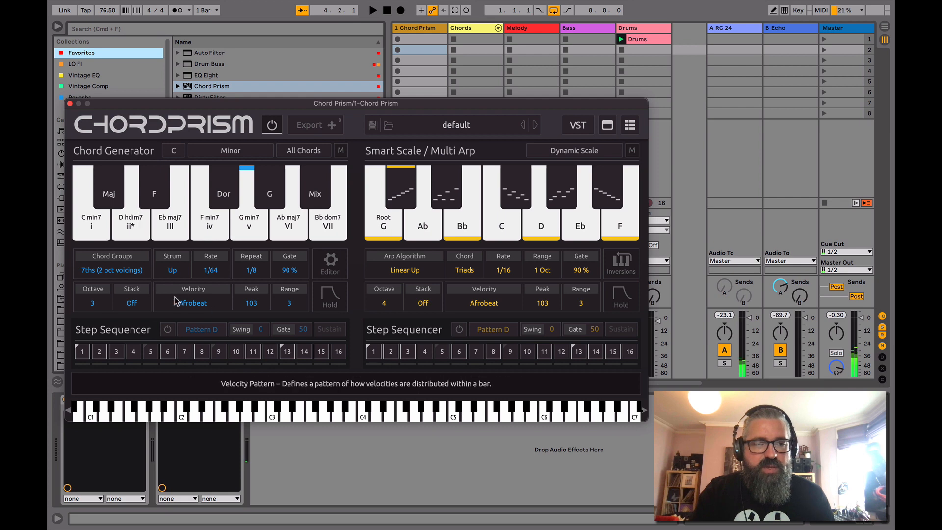
pyautogui.moveTo(91, 307)
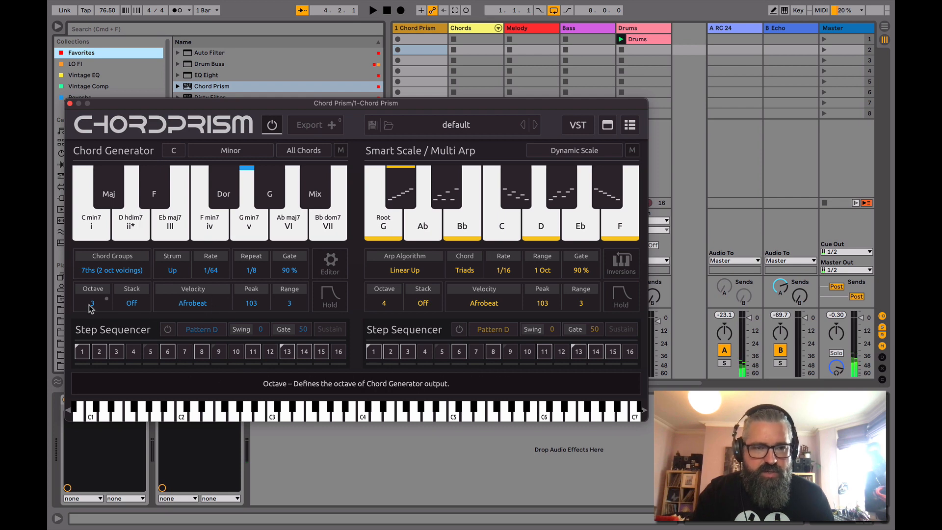
pyautogui.moveTo(173, 270)
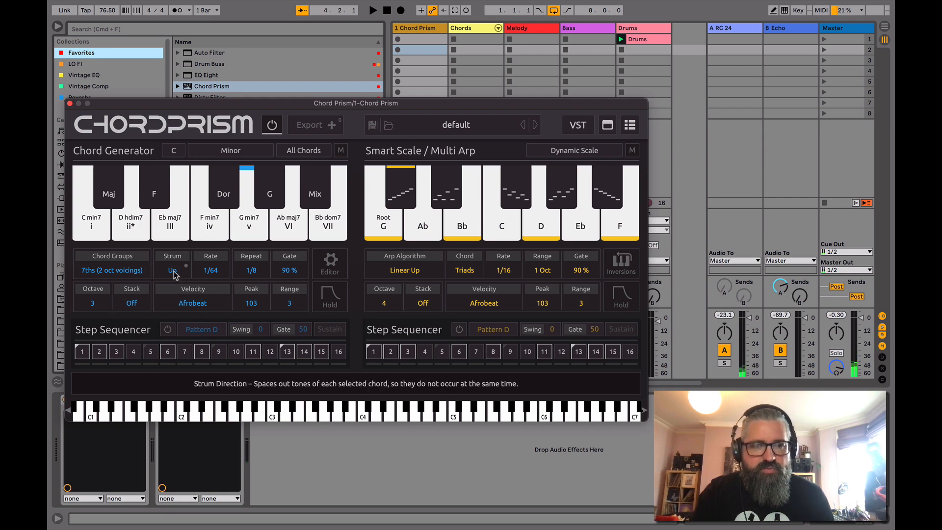
# Turn Repeat off, set Octave to 2, and audition C min7 and F min7.
pyautogui.click(251, 270)
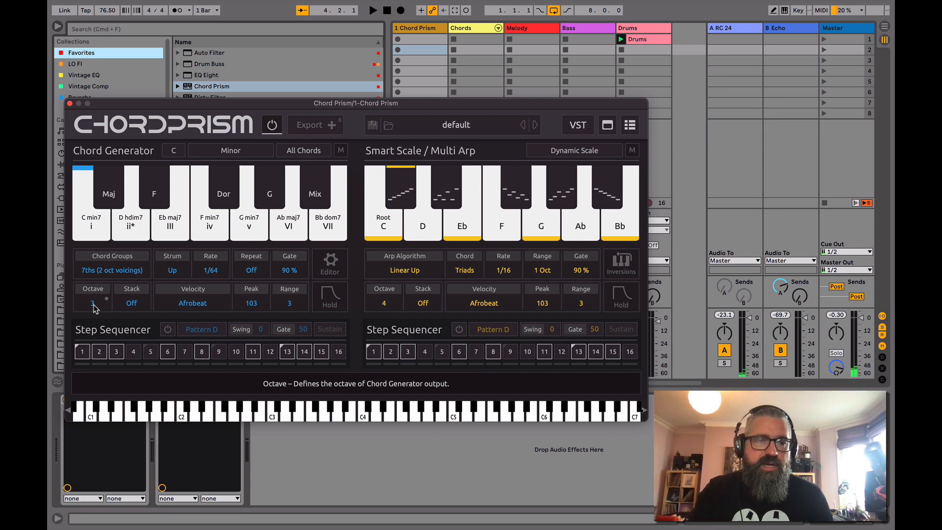
pyautogui.click(93, 303)
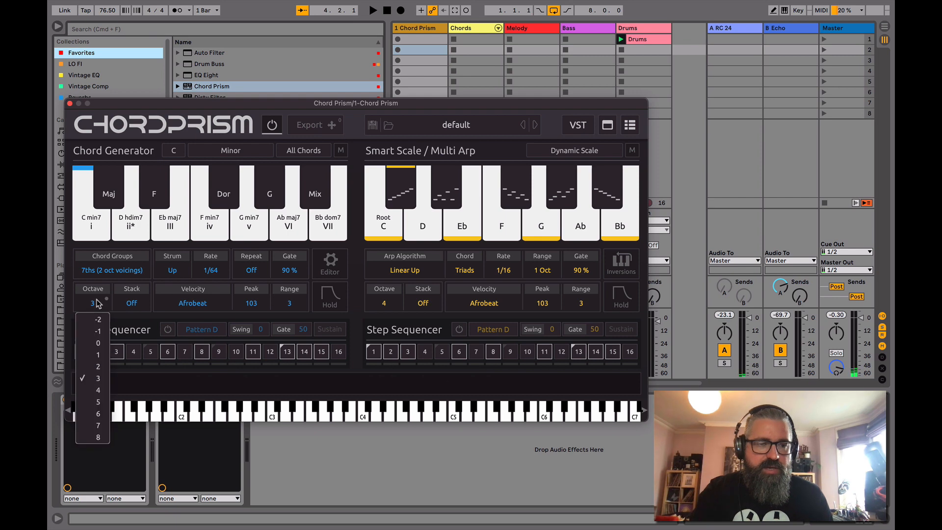
pyautogui.moveTo(97, 355)
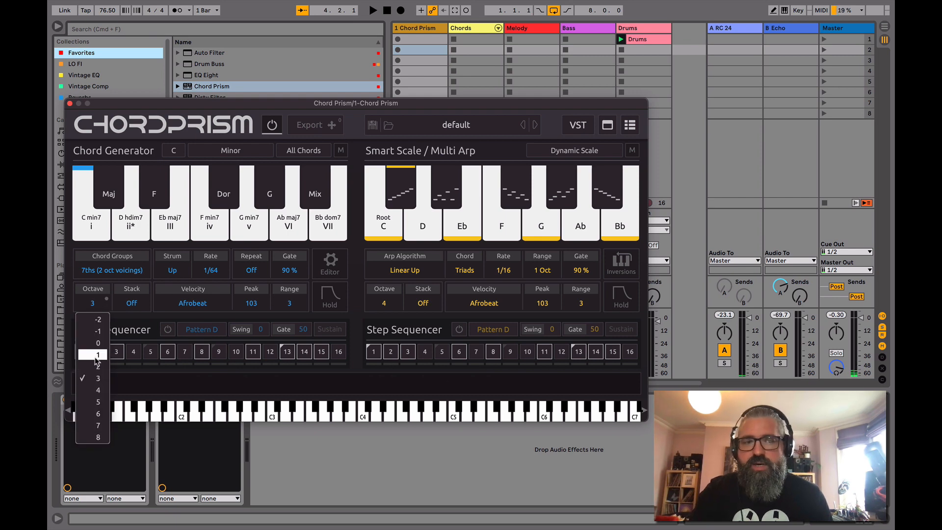
pyautogui.click(99, 354)
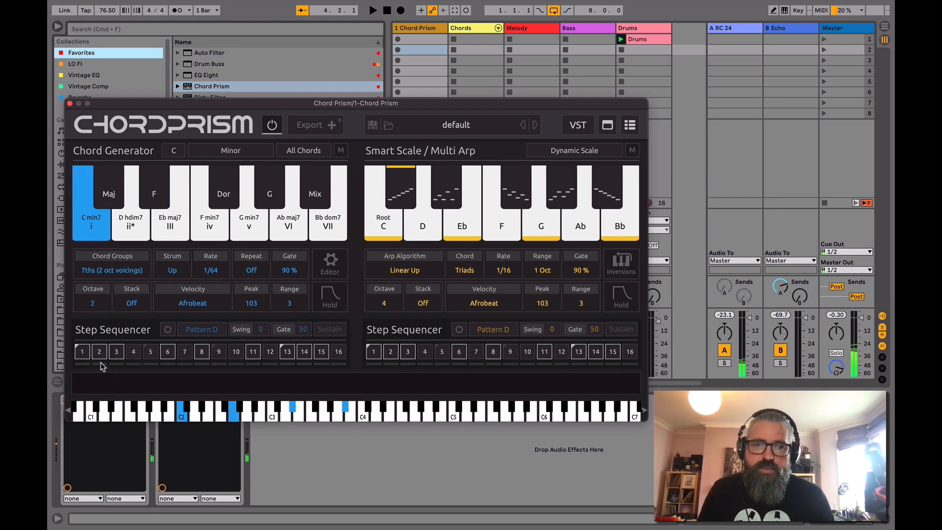
pyautogui.click(170, 220)
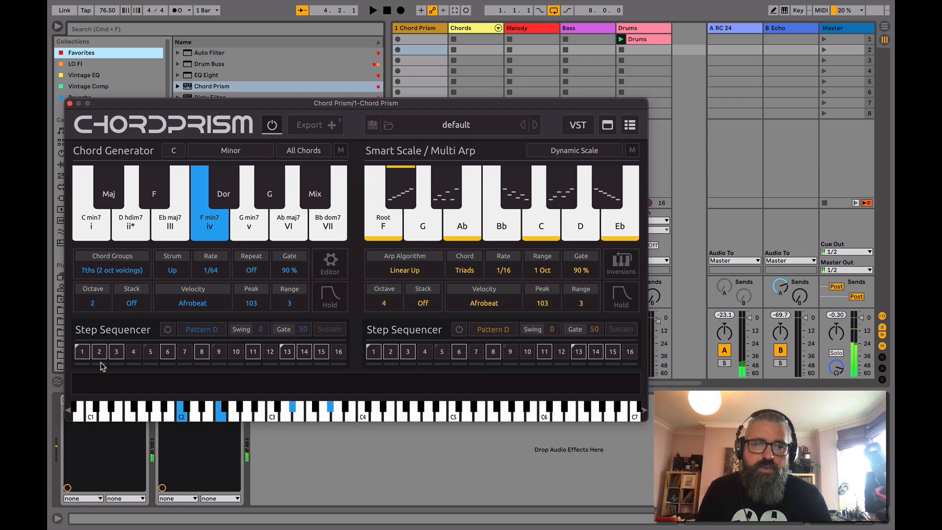
pyautogui.click(131, 221)
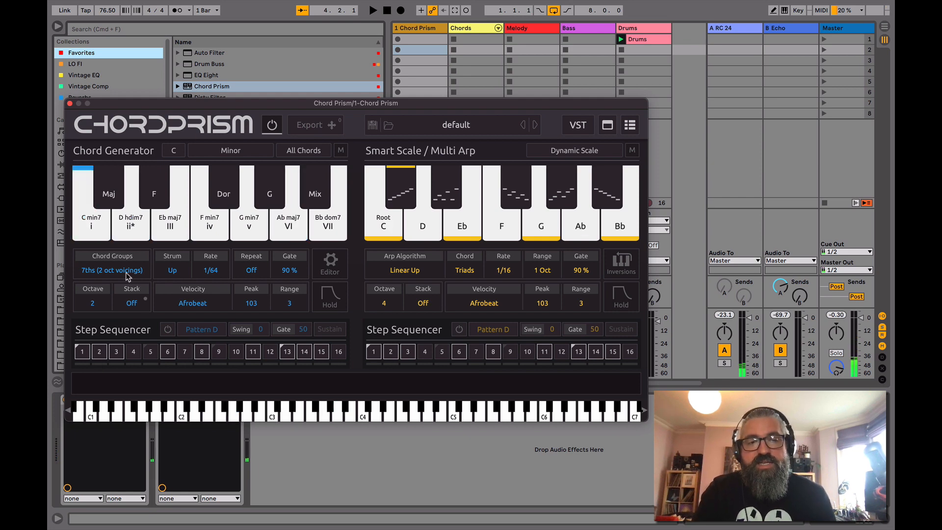
# Set the chord Stack to 1 and play the stacked C min7 chord.
pyautogui.click(131, 303)
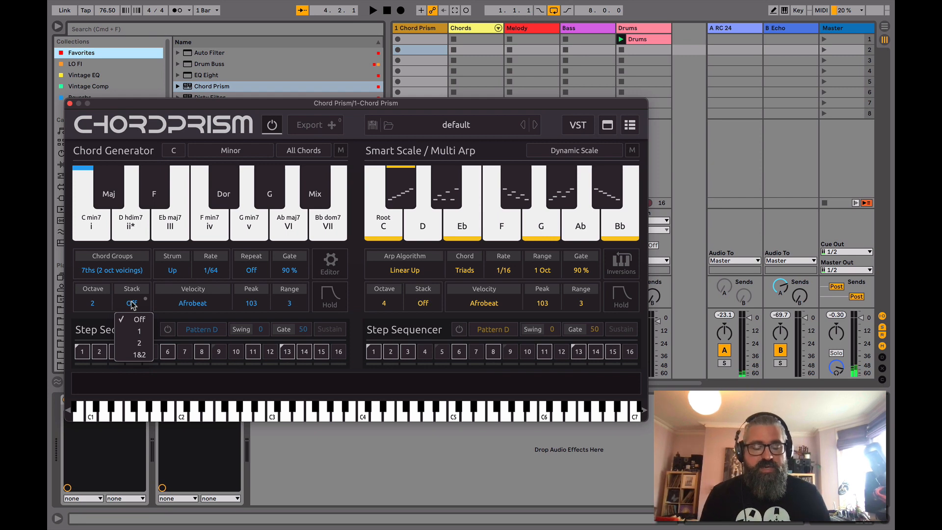
pyautogui.click(139, 331)
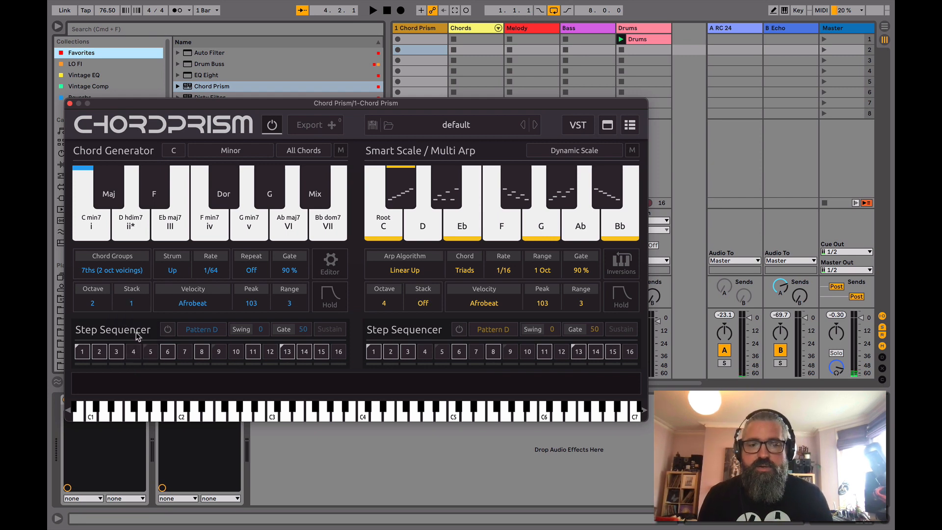
pyautogui.click(90, 221)
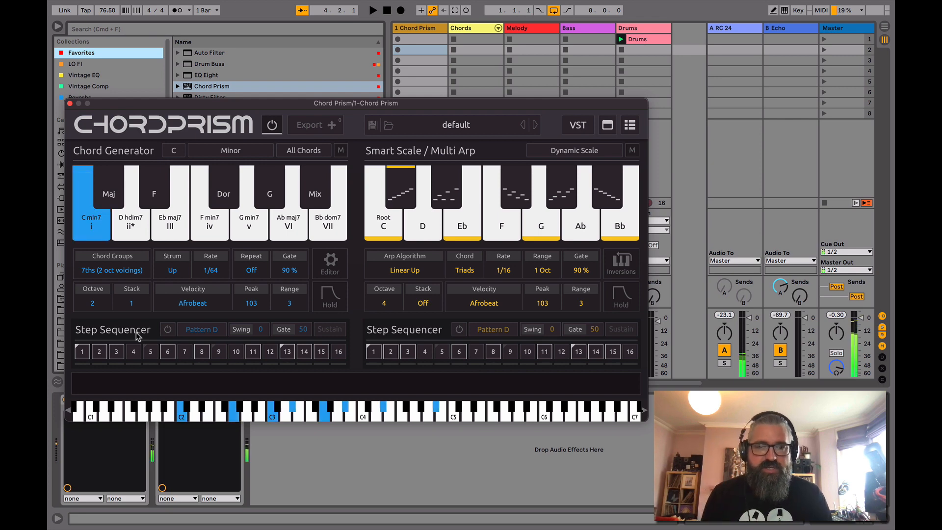